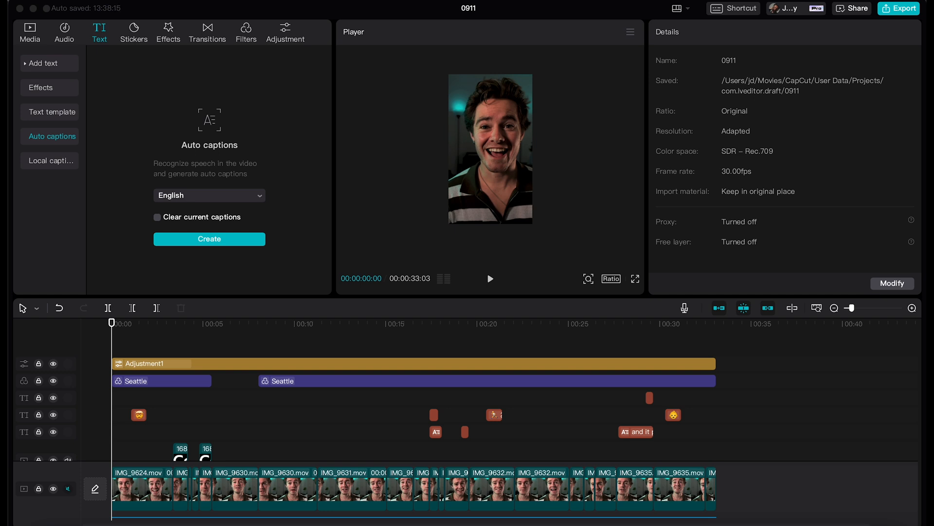
{"action": "mouse_move", "coordinate": [87, 141]}
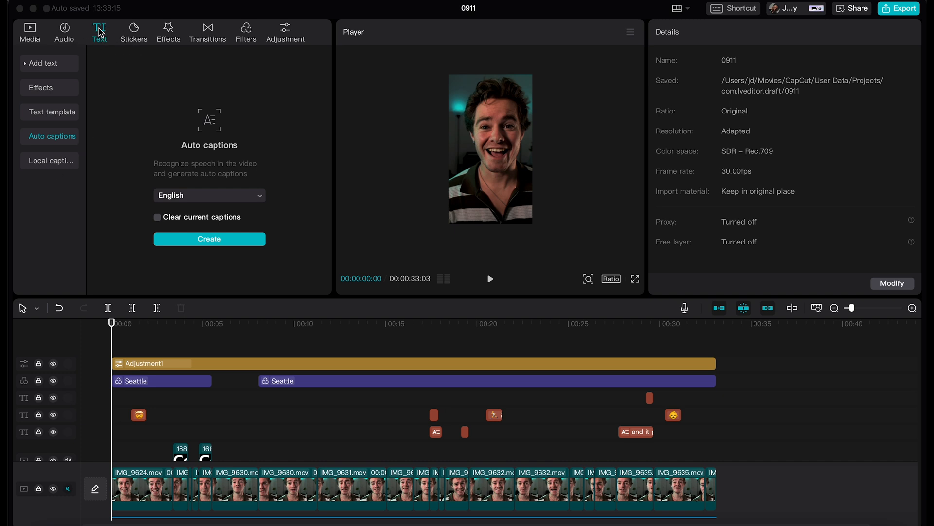
{"action": "mouse_move", "coordinate": [94, 35]}
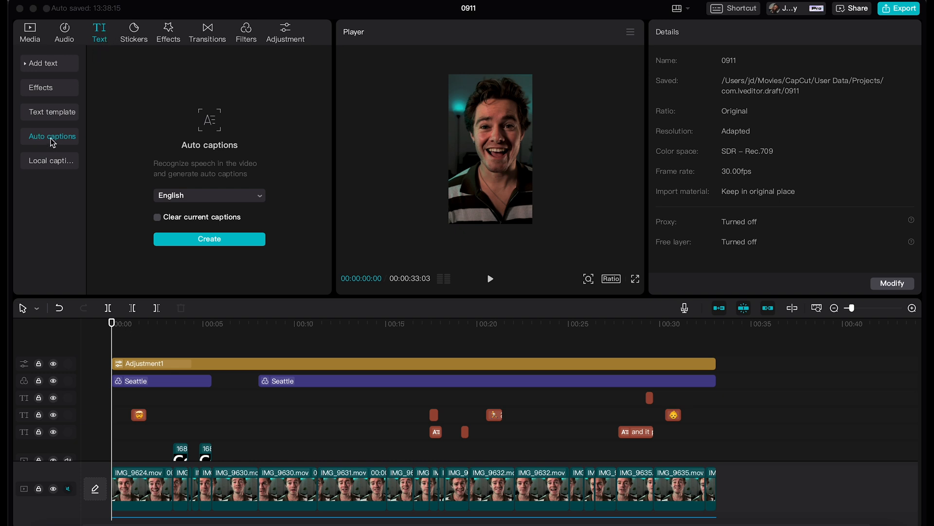
{"action": "mouse_move", "coordinate": [49, 136]}
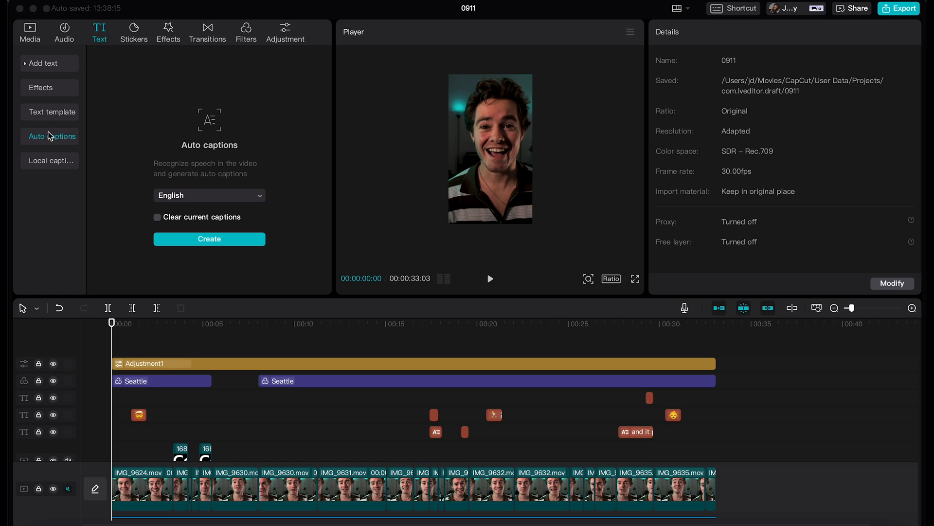
{"action": "mouse_move", "coordinate": [205, 123]}
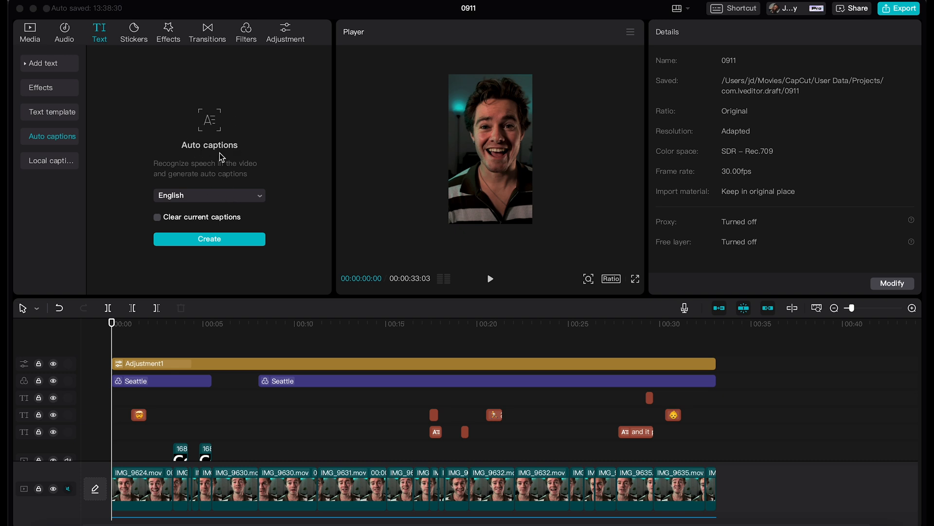
{"action": "mouse_move", "coordinate": [155, 224]}
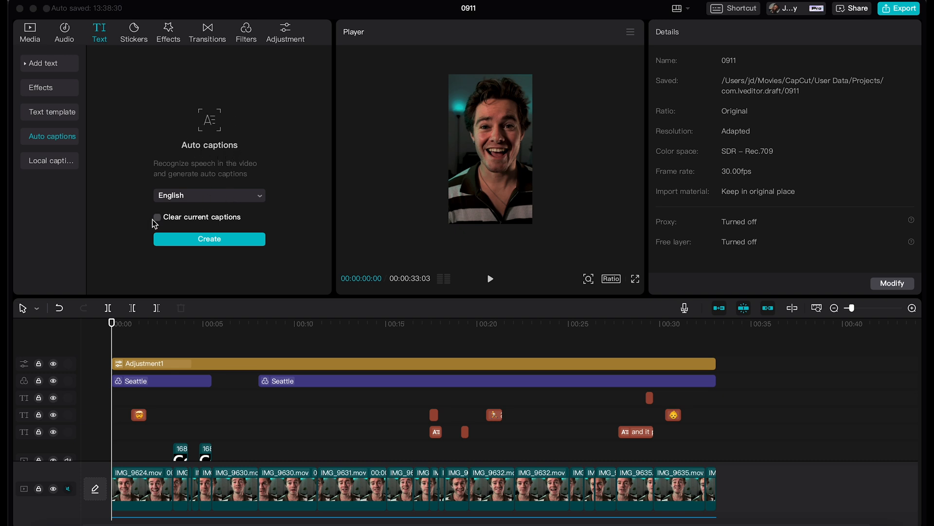
{"action": "mouse_move", "coordinate": [119, 329]}
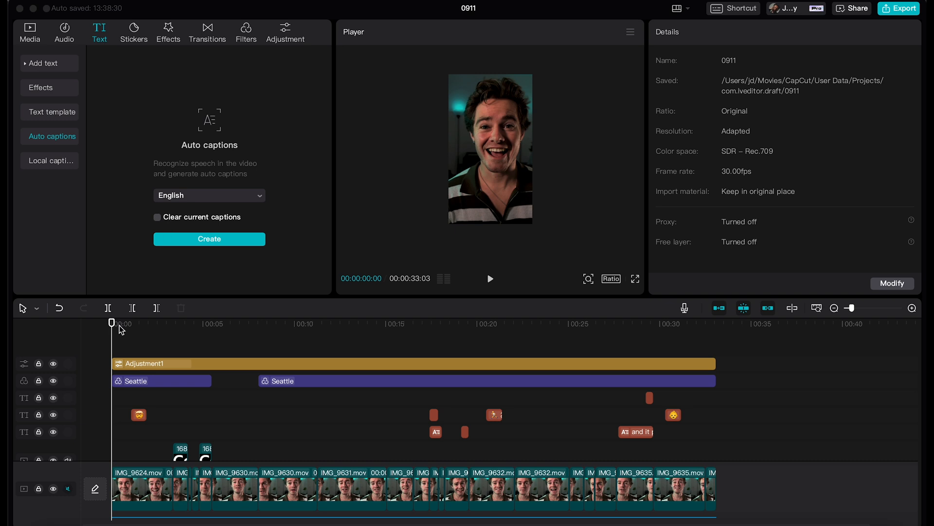
{"action": "mouse_move", "coordinate": [250, 331]}
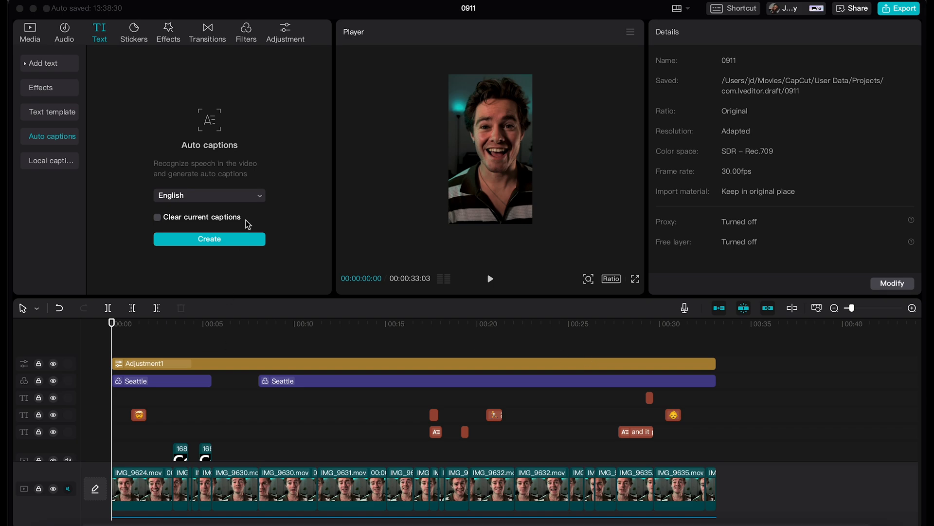
Generate auto captions and delete the 'CapCut is…' caption near 0:05.
{"action": "left_click", "coordinate": [209, 239]}
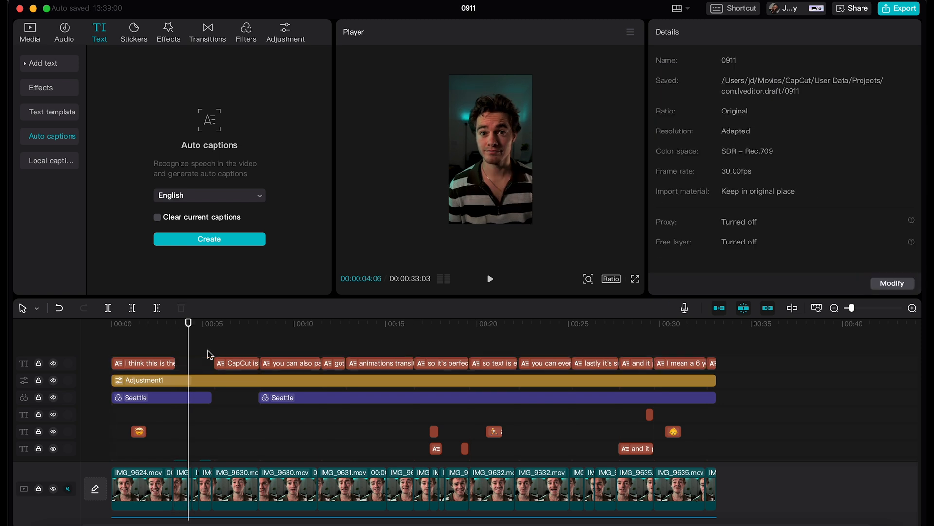
{"action": "left_click", "coordinate": [225, 322]}
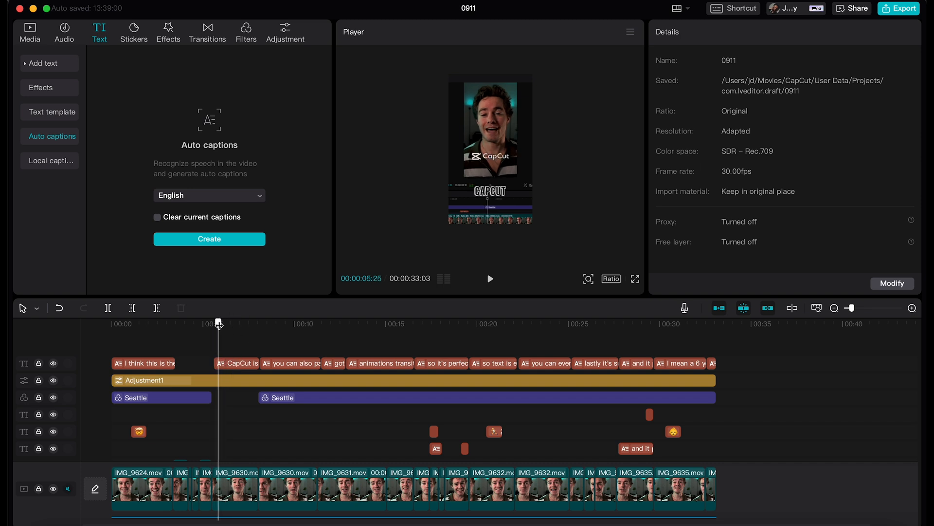
{"action": "left_click", "coordinate": [239, 363]}
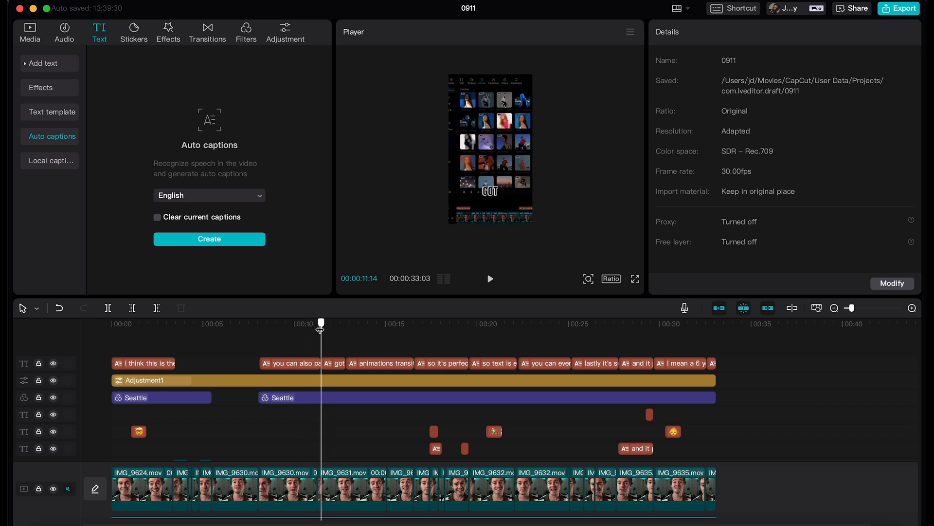
Select the 'you can also pay…' caption and review its BebasNeue, size 24 text settings.
{"action": "left_click", "coordinate": [318, 323]}
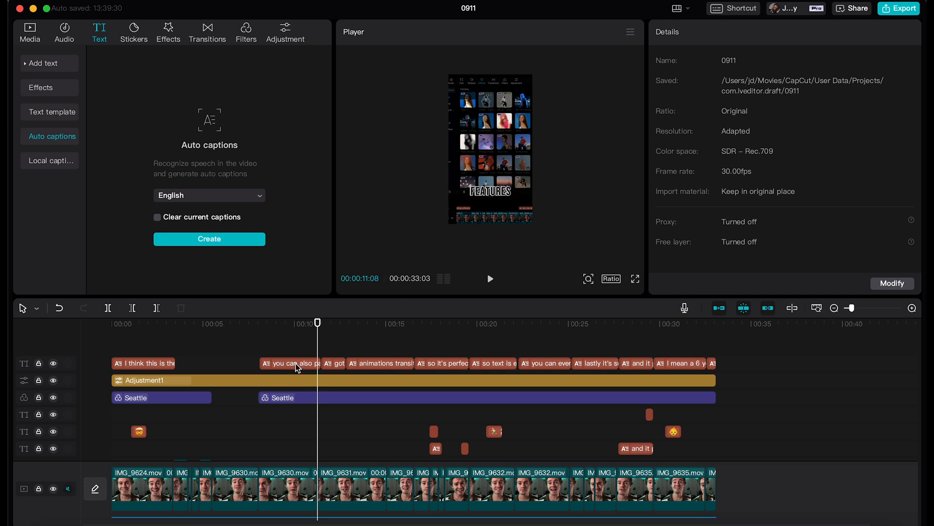
{"action": "left_click", "coordinate": [290, 363]}
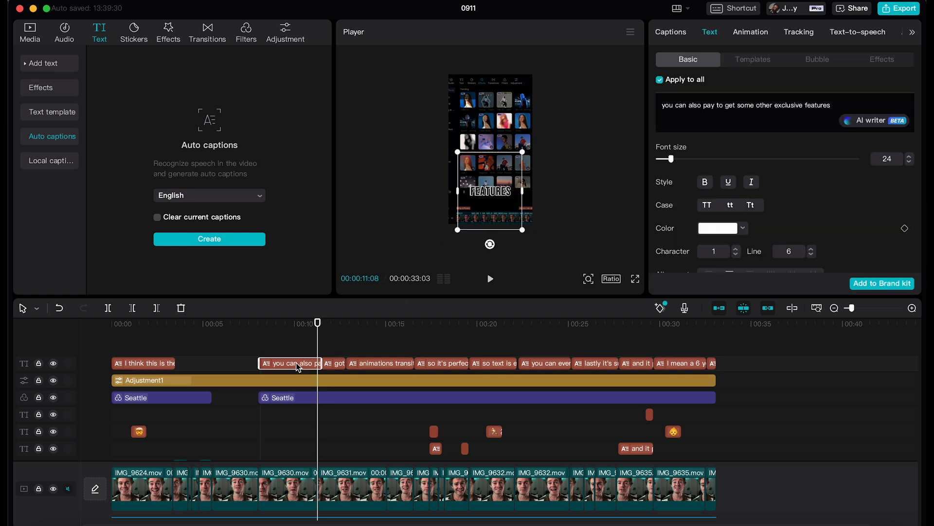
{"action": "left_click", "coordinate": [874, 120]}
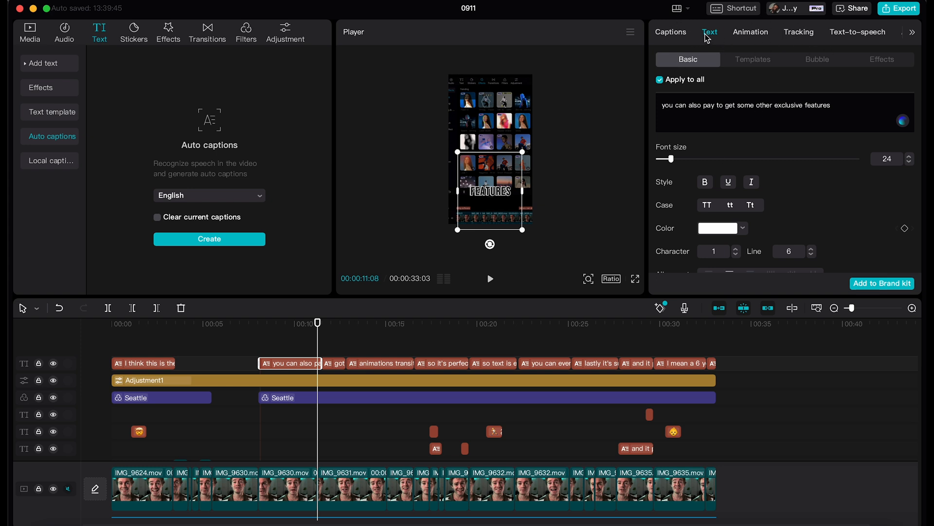
{"action": "mouse_move", "coordinate": [727, 35]}
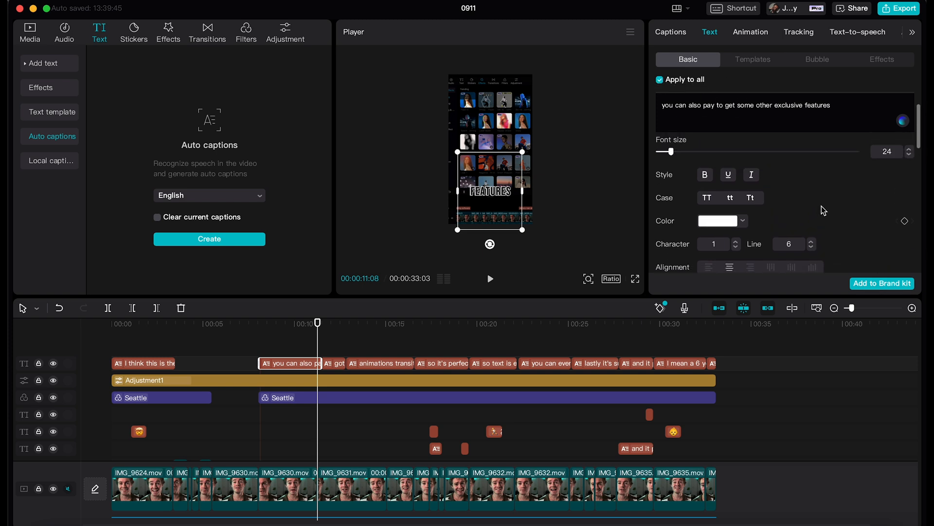
{"action": "scroll", "scroll_direction": "down", "scroll_amount": 3}
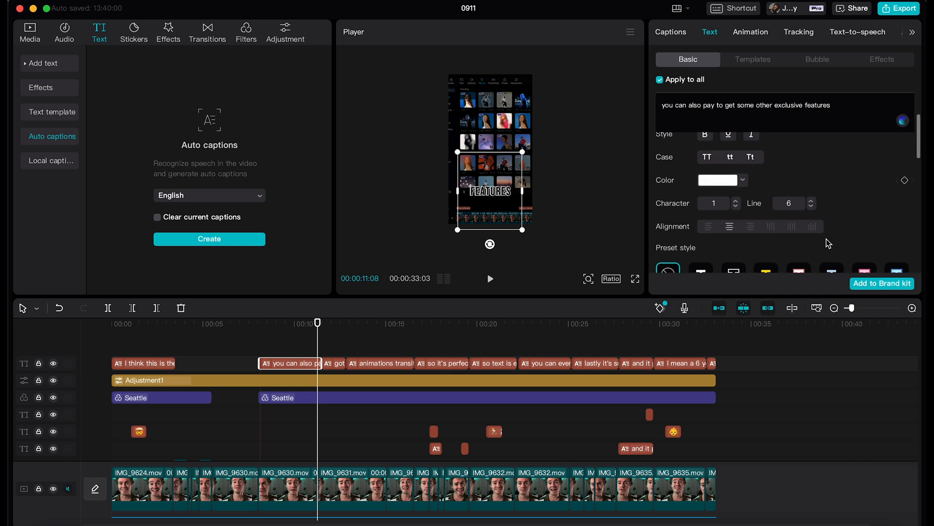
{"action": "scroll", "scroll_direction": "down", "scroll_amount": 3}
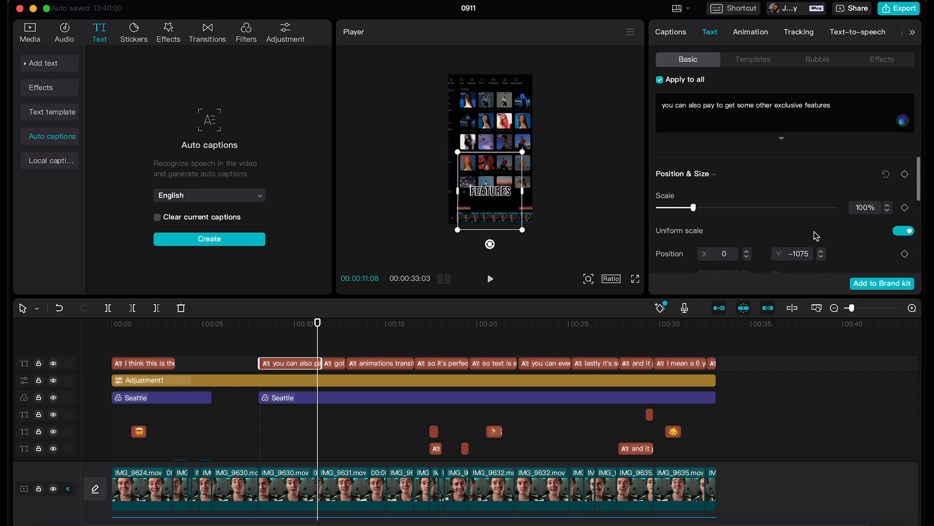
{"action": "scroll", "scroll_direction": "down", "scroll_amount": 3}
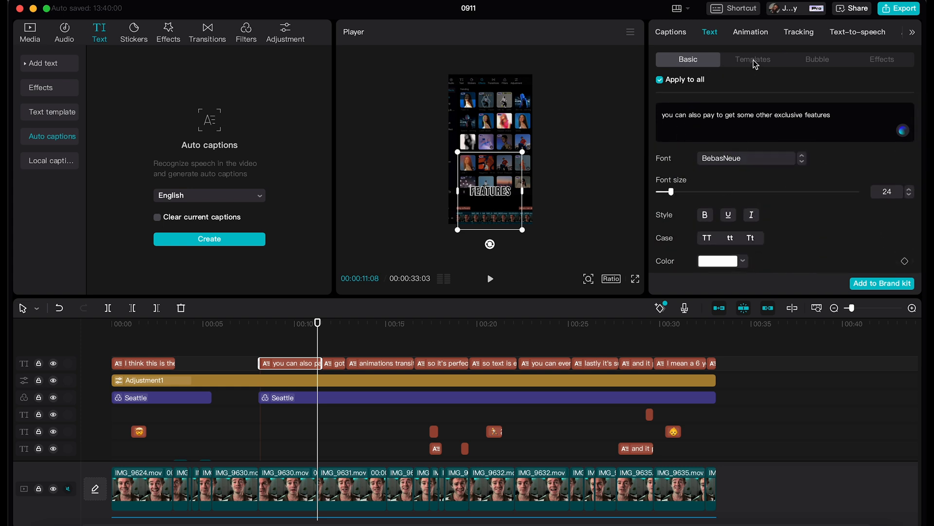
{"action": "mouse_move", "coordinate": [751, 36]}
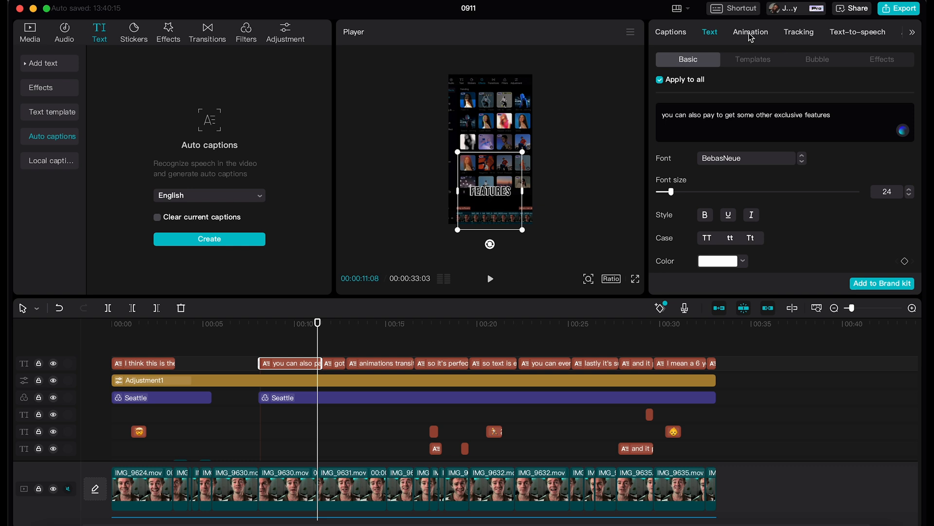
Browse Captions animation presets such as Bounce Out, then play back the clip.
{"action": "left_click", "coordinate": [750, 31]}
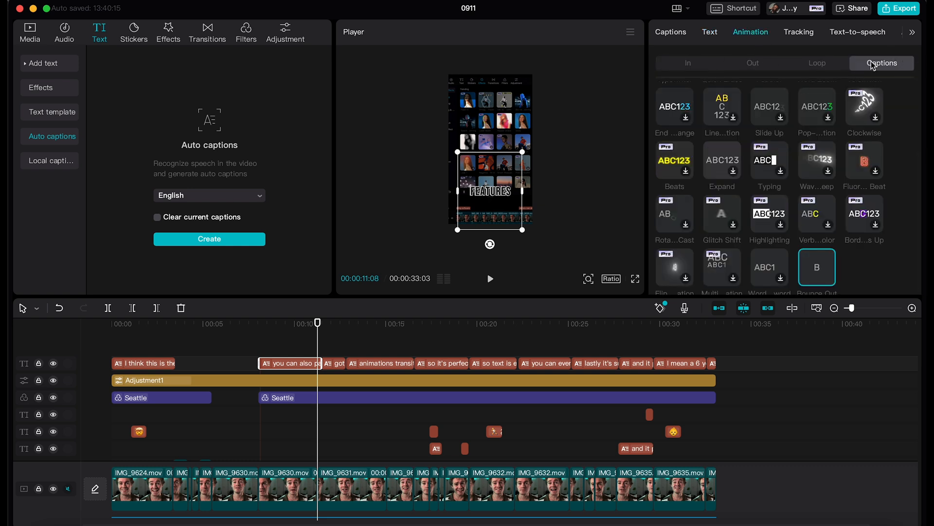
{"action": "scroll", "scroll_direction": "up", "scroll_amount": 3}
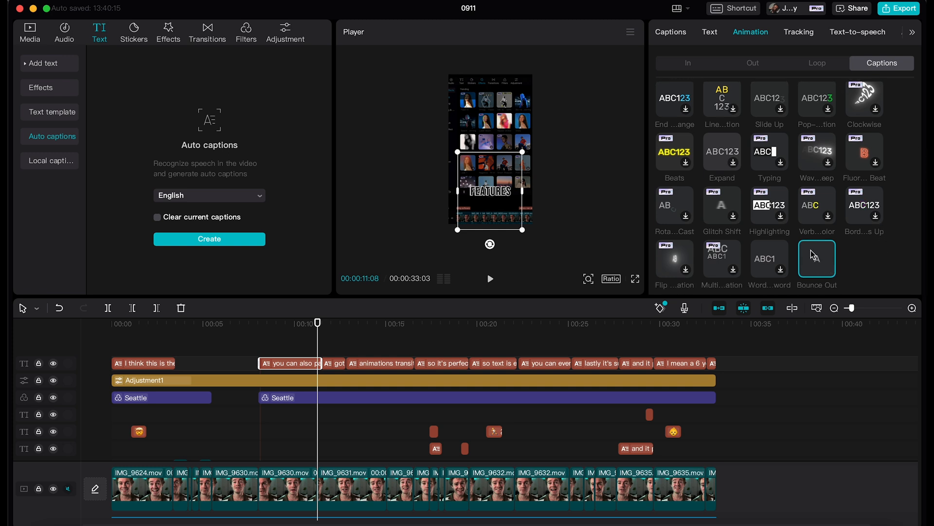
{"action": "mouse_move", "coordinate": [751, 263]}
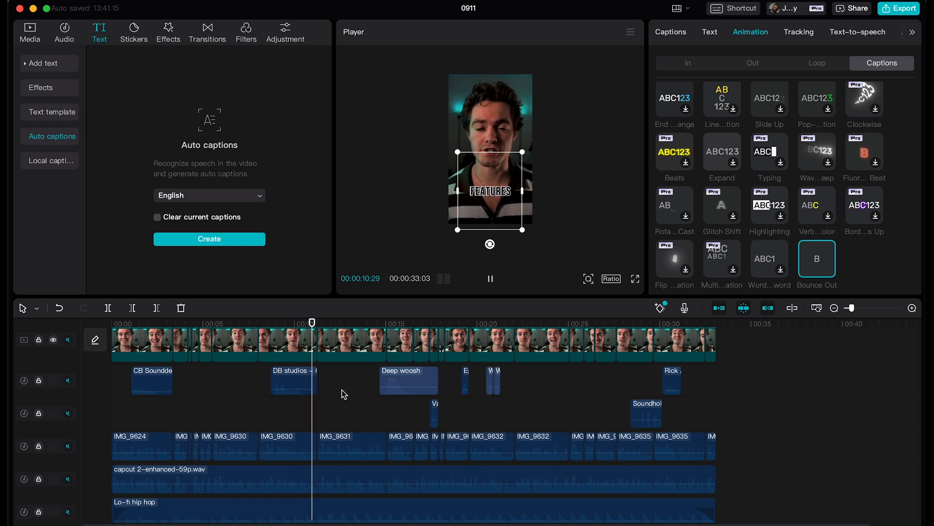
{"action": "left_click", "coordinate": [316, 323]}
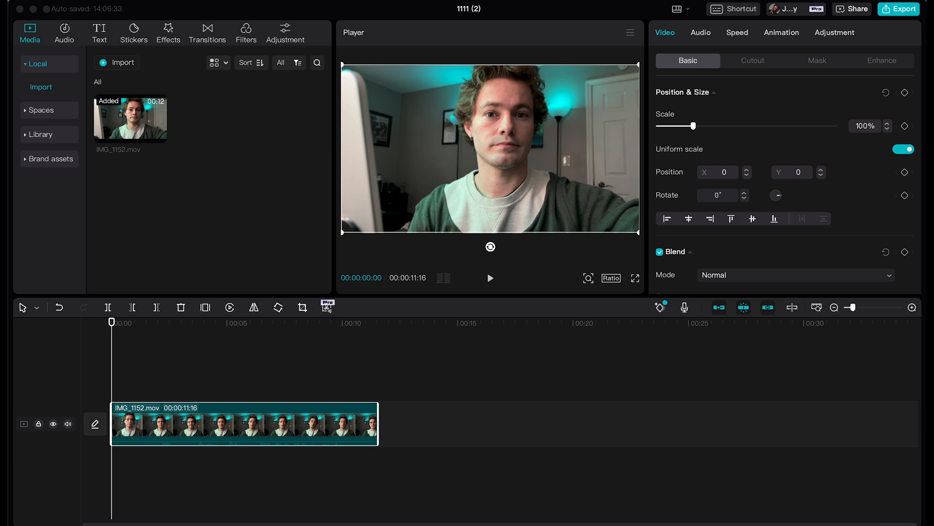
{"action": "mouse_move", "coordinate": [461, 370]}
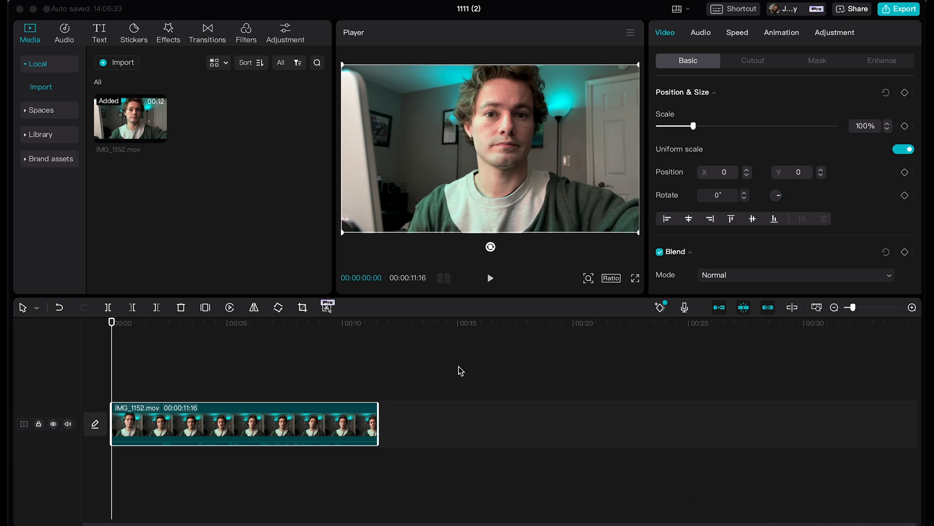
{"action": "mouse_move", "coordinate": [166, 327]}
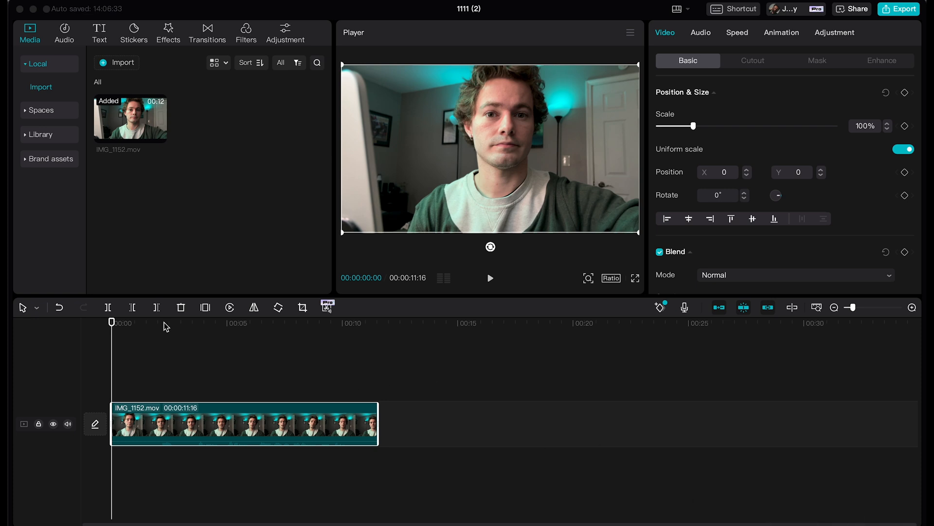
{"action": "mouse_move", "coordinate": [319, 284]}
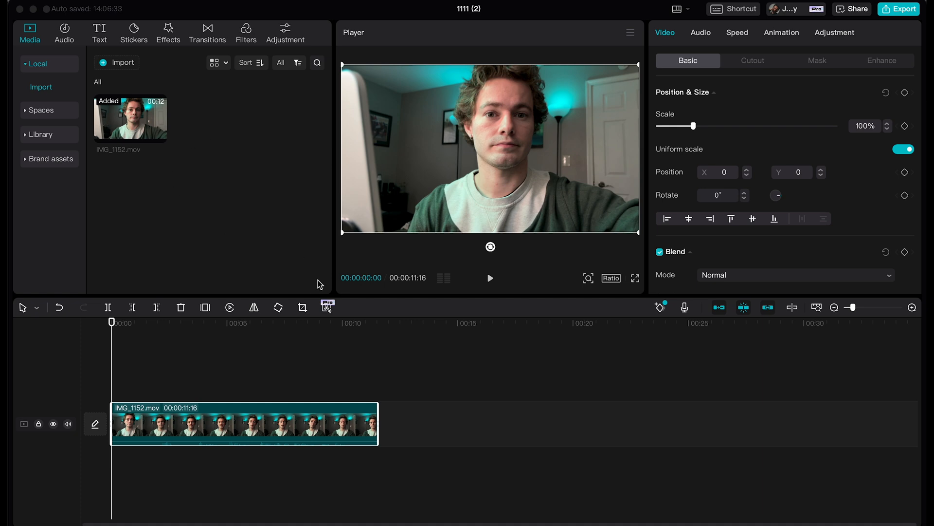
{"action": "mouse_move", "coordinate": [314, 289]}
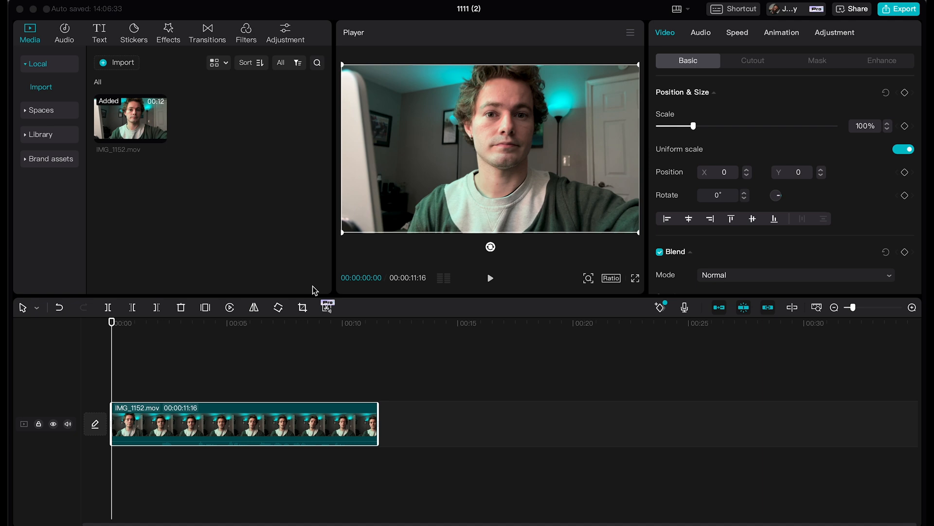
{"action": "left_click", "coordinate": [490, 278]}
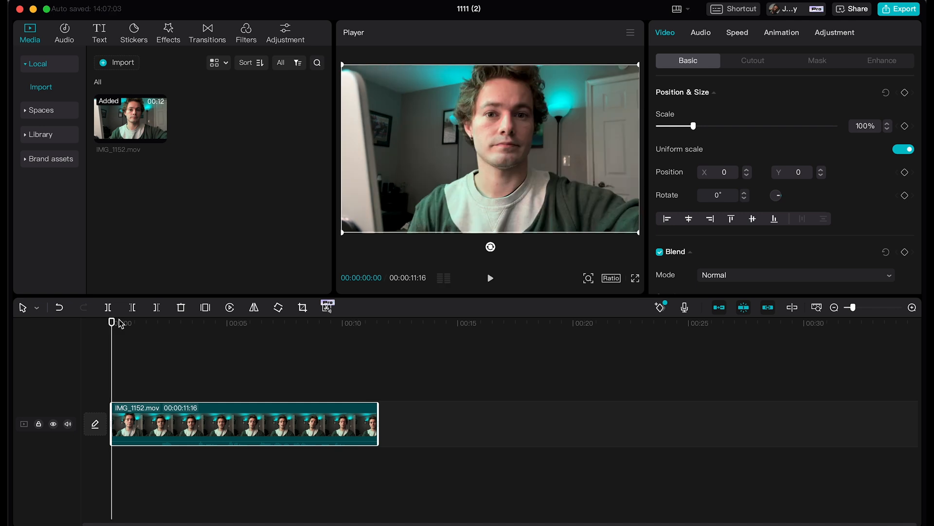
{"action": "mouse_move", "coordinate": [249, 415]}
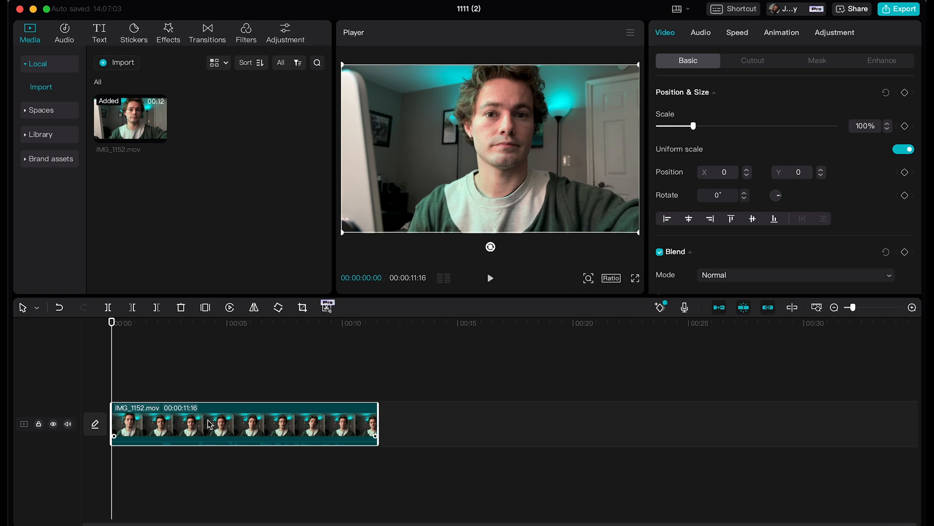
{"action": "mouse_move", "coordinate": [227, 420]}
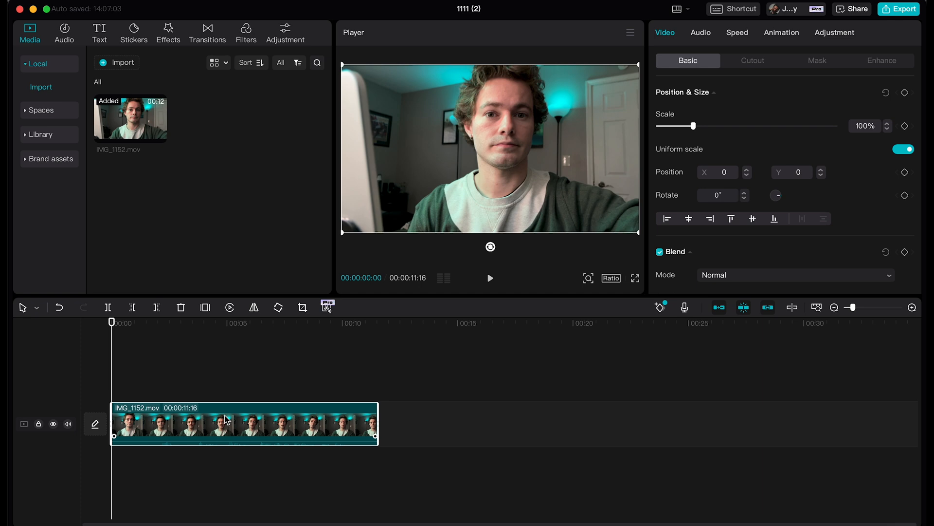
Run Remove filler words on the talking-head clip, keep three fillers checked, and preview.
{"action": "right_click", "coordinate": [227, 420]}
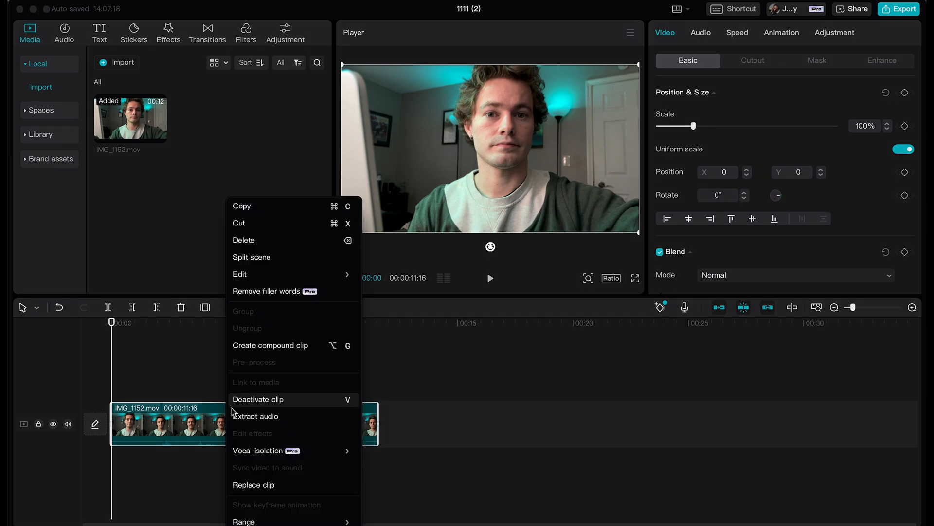
{"action": "mouse_move", "coordinate": [279, 291]}
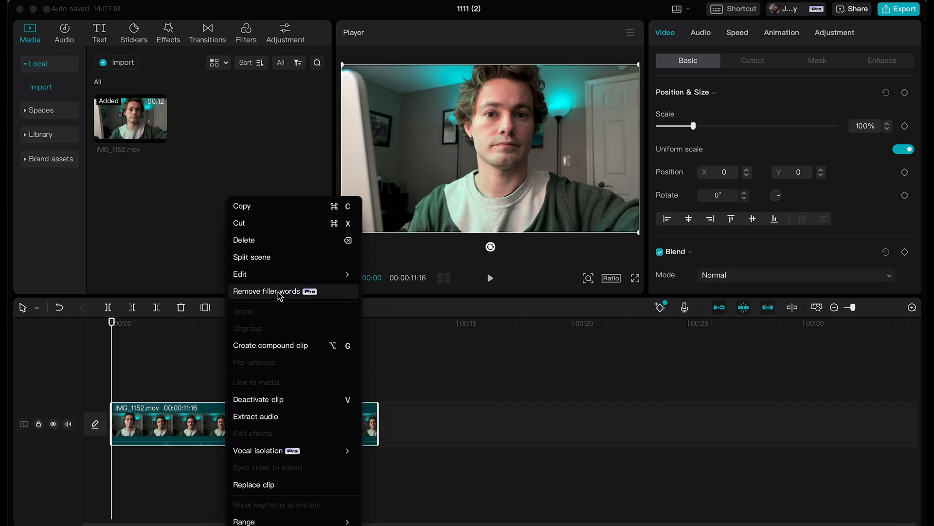
{"action": "left_click", "coordinate": [267, 291]}
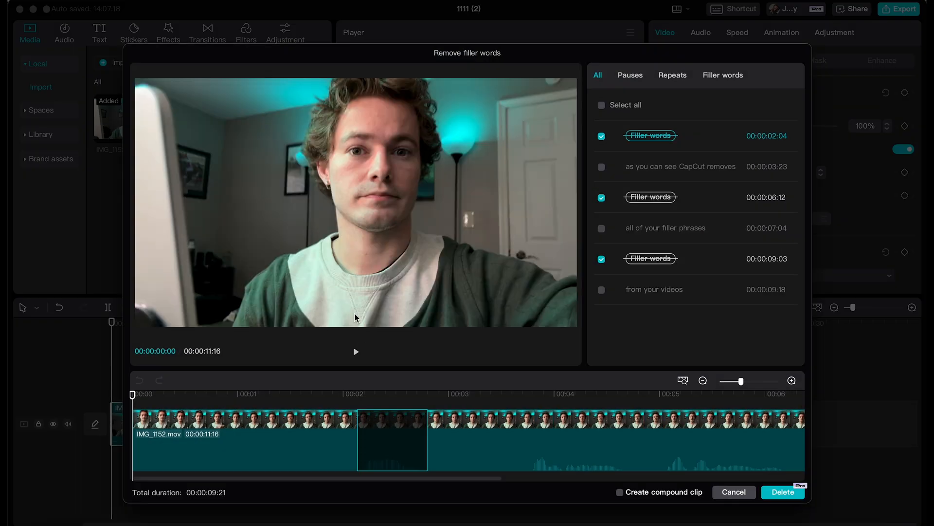
{"action": "mouse_move", "coordinate": [662, 136]}
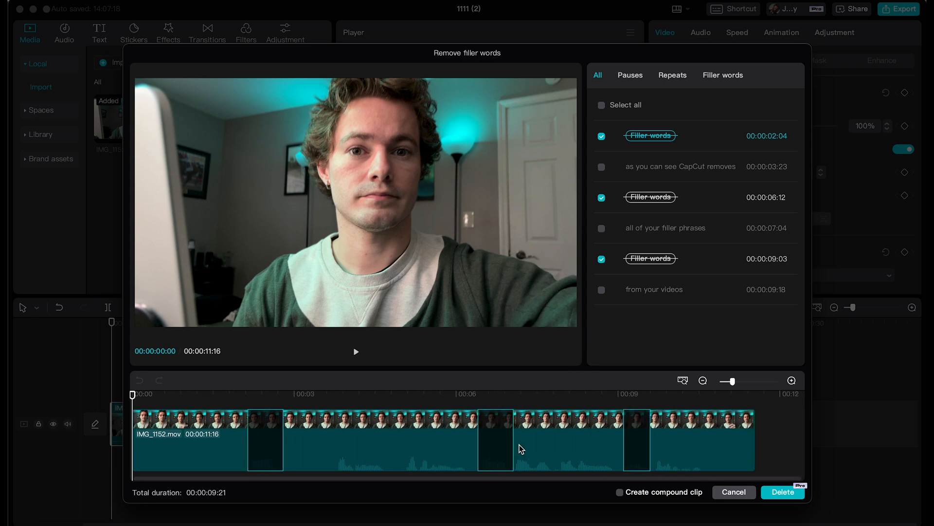
{"action": "left_click", "coordinate": [356, 350]}
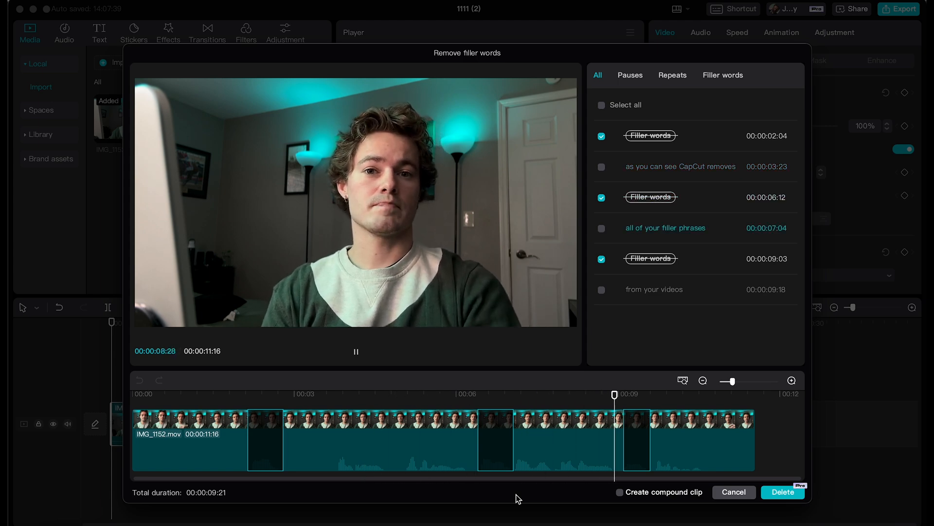
{"action": "left_click", "coordinate": [732, 491]}
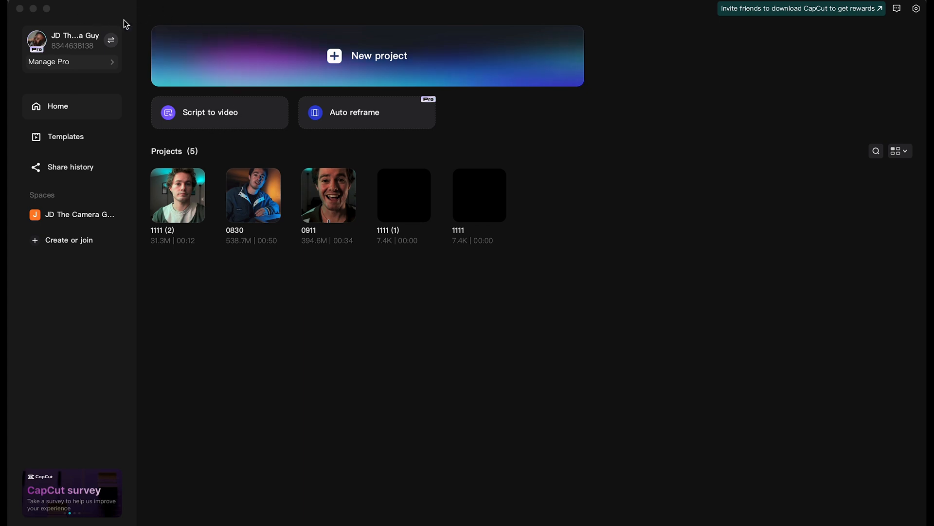
{"action": "mouse_move", "coordinate": [241, 116]}
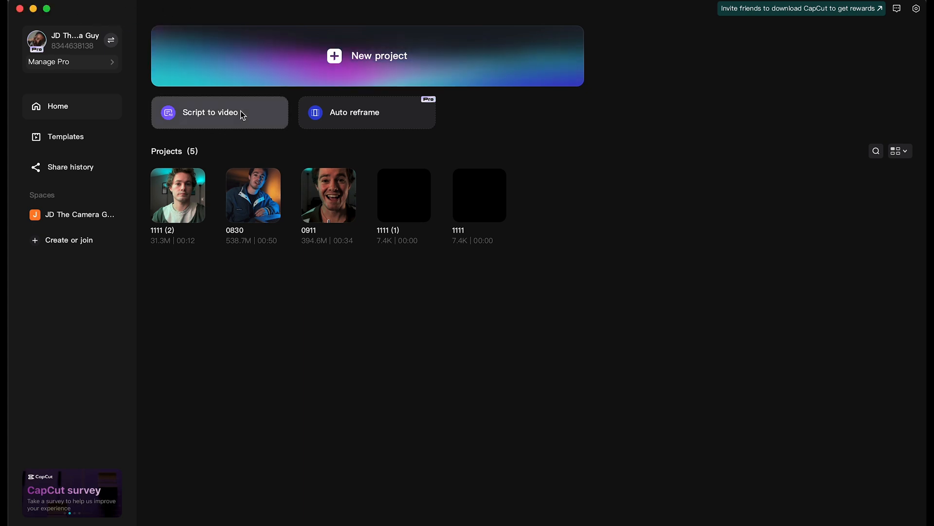
Start Script to video with the experimental photography script and open AI writer.
{"action": "left_click", "coordinate": [210, 112]}
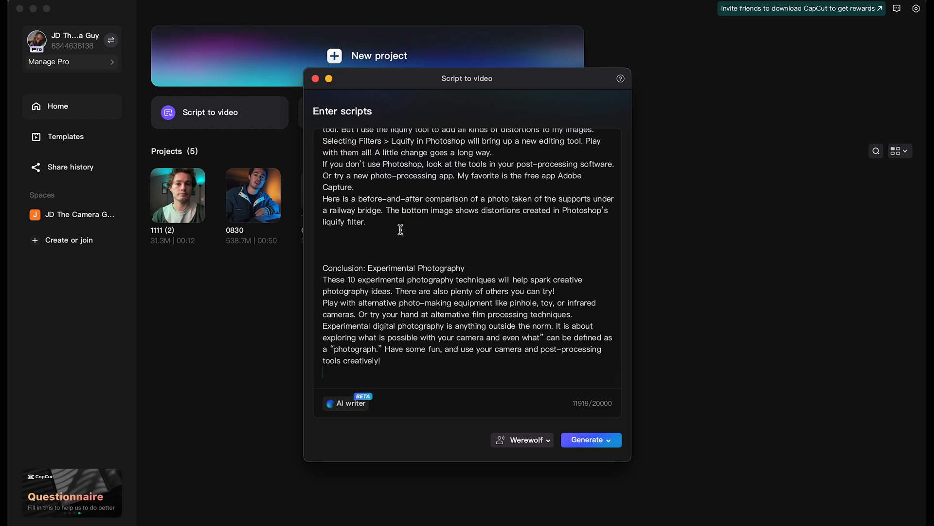
{"action": "mouse_move", "coordinate": [501, 202]}
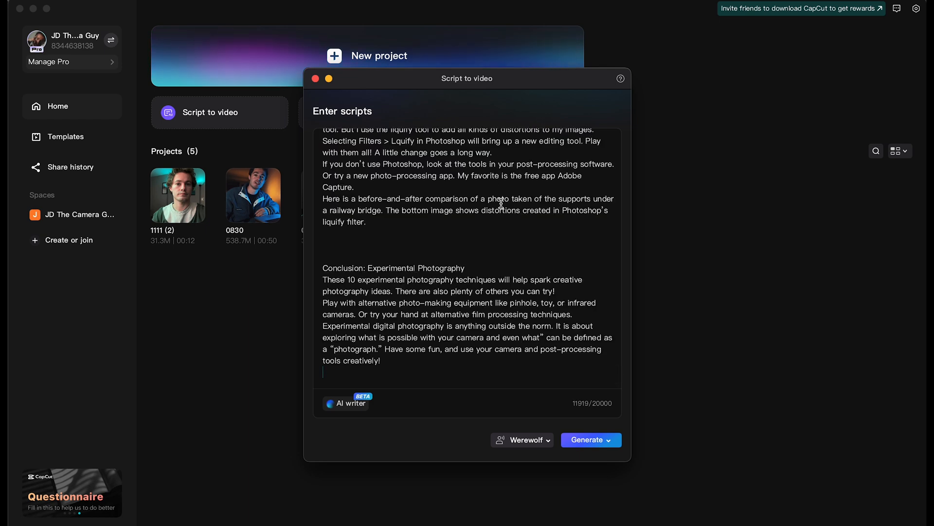
{"action": "left_click", "coordinate": [351, 403]}
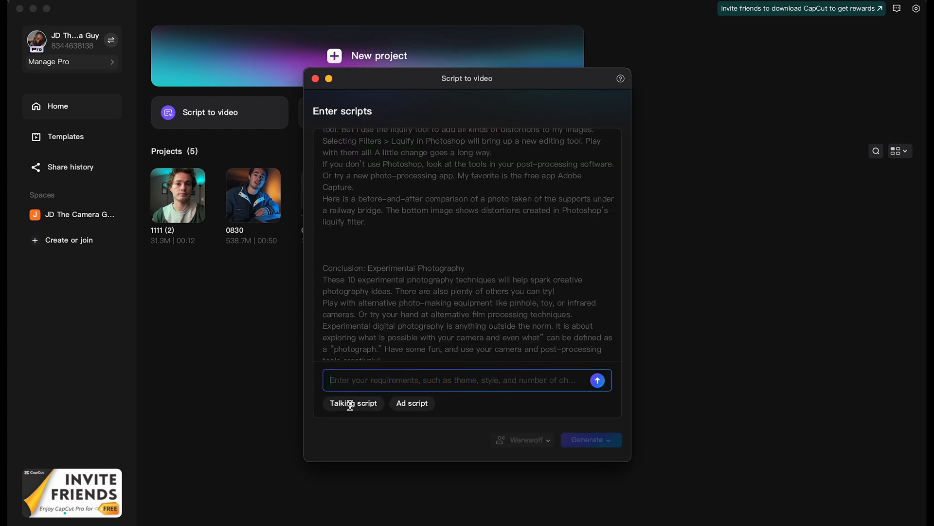
{"action": "mouse_move", "coordinate": [384, 411]}
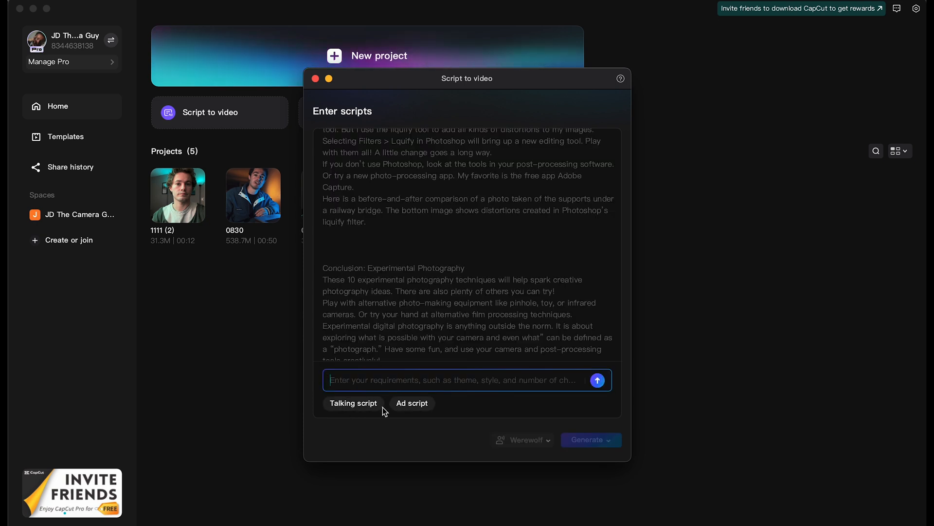
{"action": "mouse_move", "coordinate": [462, 444]}
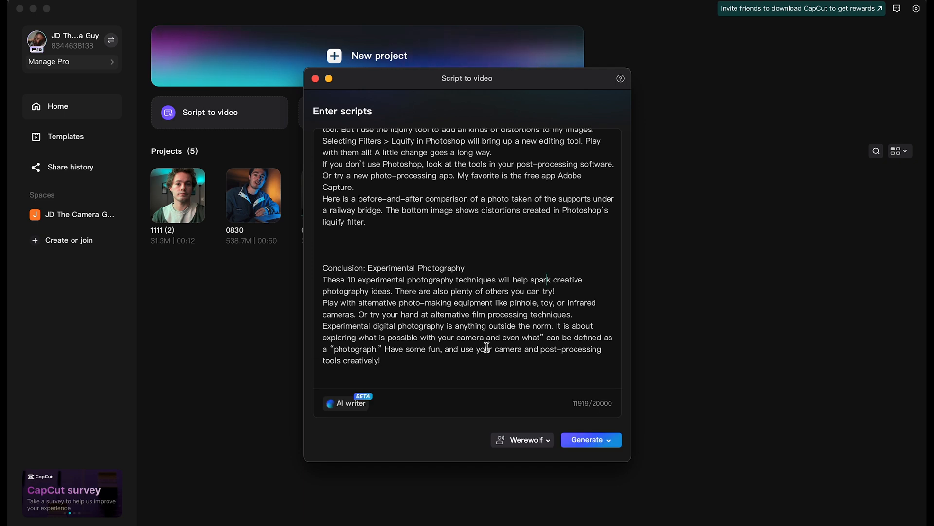
{"action": "mouse_move", "coordinate": [498, 448]}
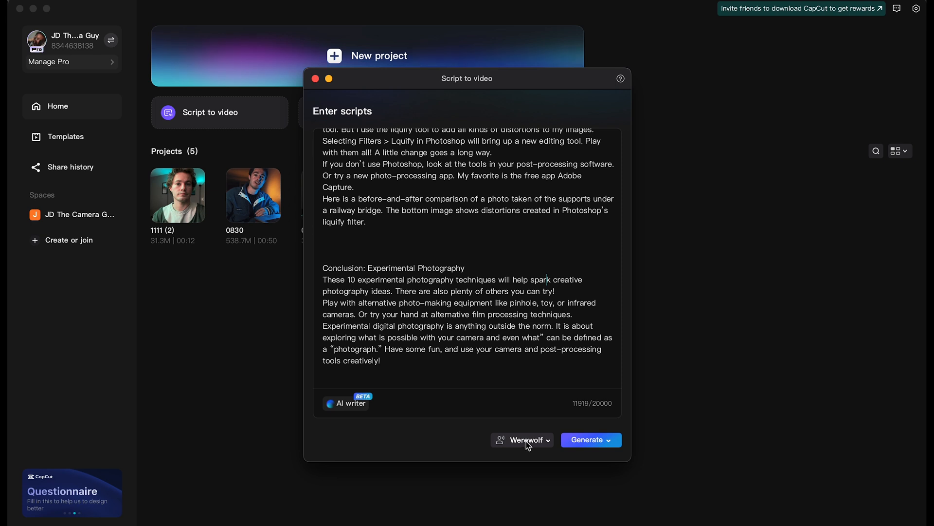
Switch the narrator voice from Werewolf to Good Guy.
{"action": "left_click", "coordinate": [522, 439]}
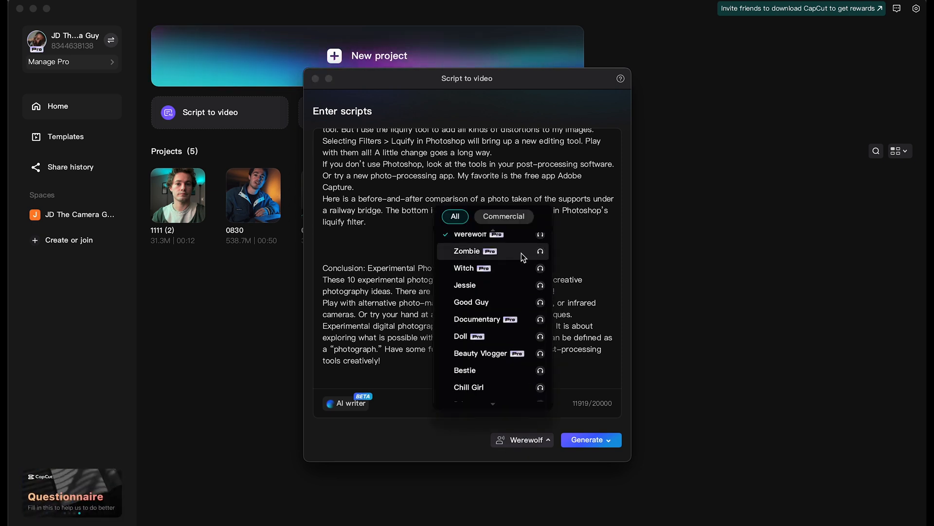
{"action": "mouse_move", "coordinate": [483, 306]}
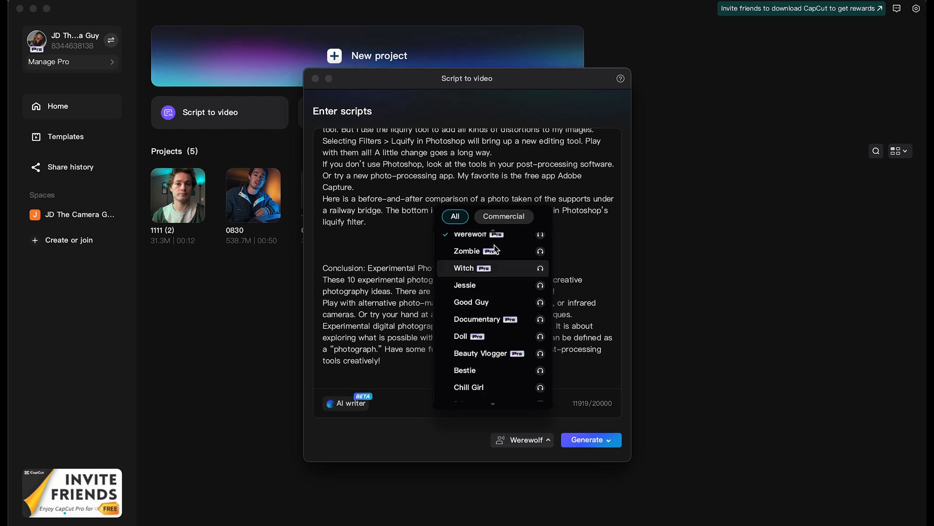
{"action": "mouse_move", "coordinate": [494, 302]}
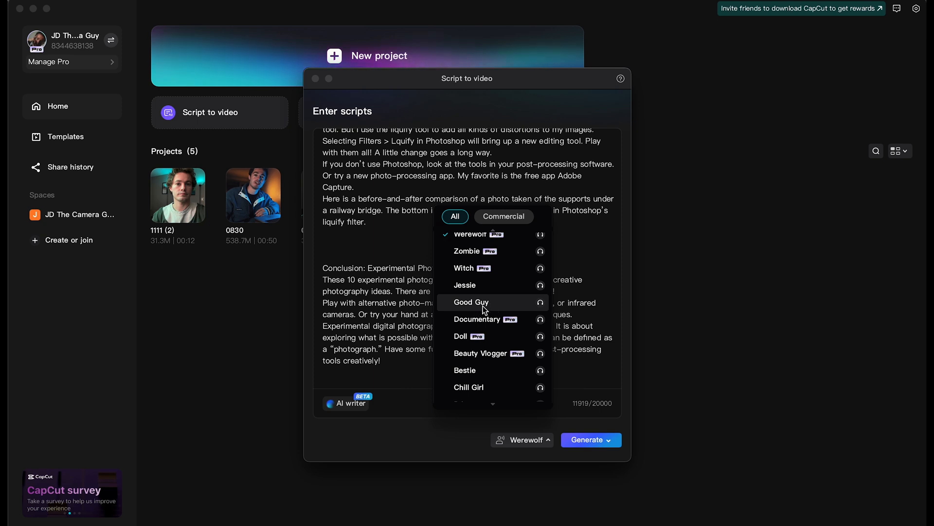
{"action": "mouse_move", "coordinate": [465, 285]}
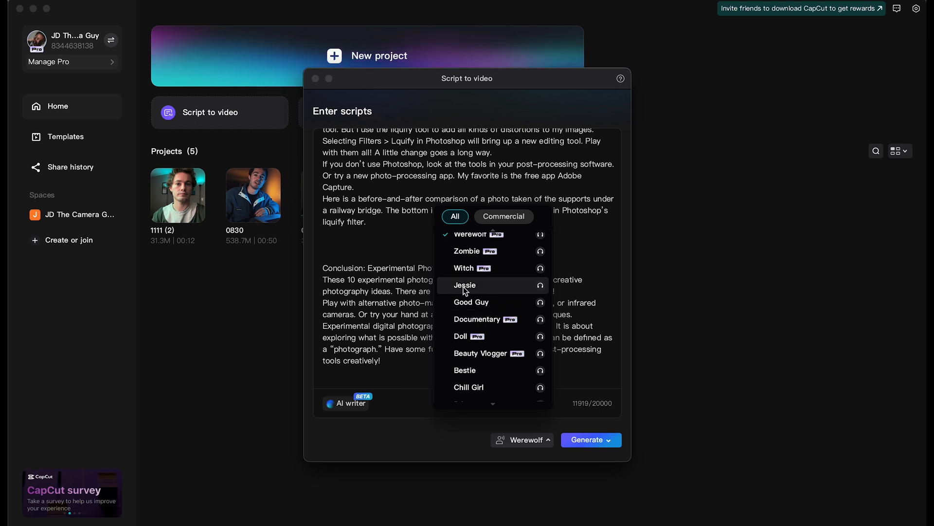
{"action": "mouse_move", "coordinate": [470, 302]}
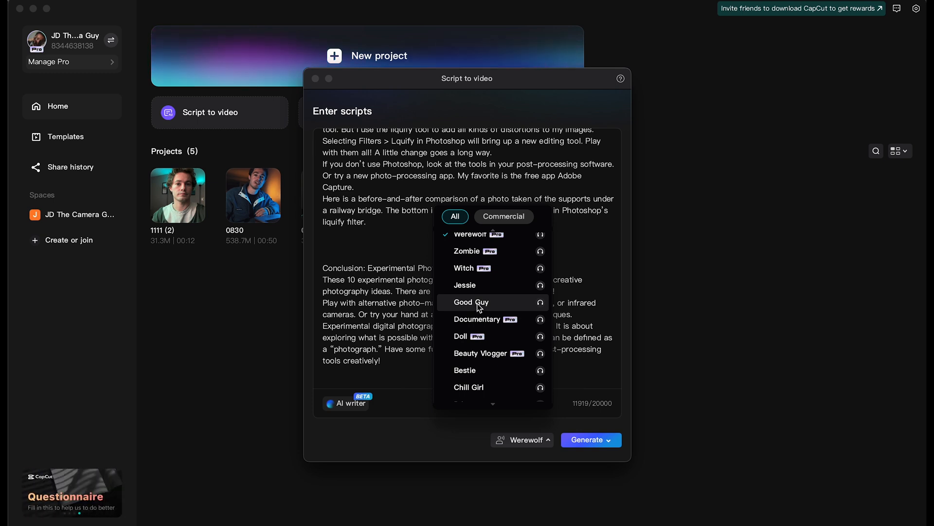
{"action": "left_click", "coordinate": [471, 302]}
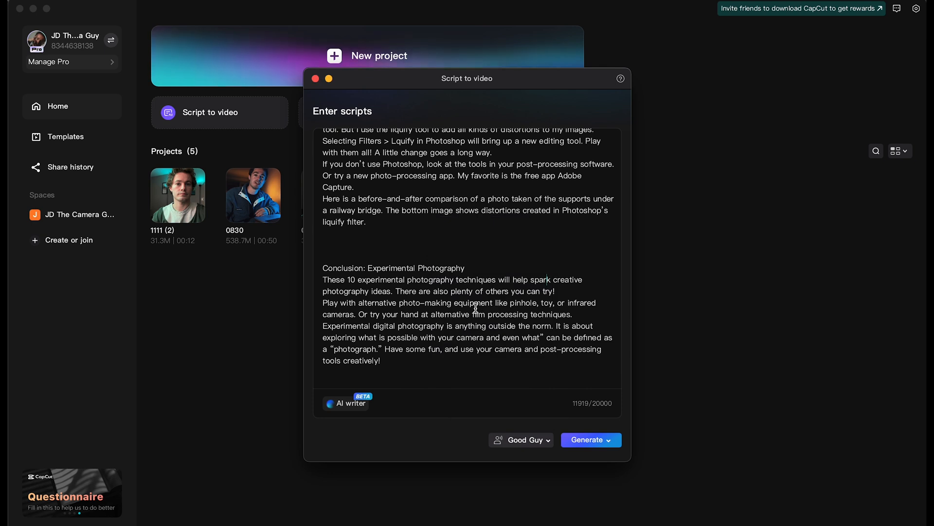
{"action": "mouse_move", "coordinate": [607, 442]}
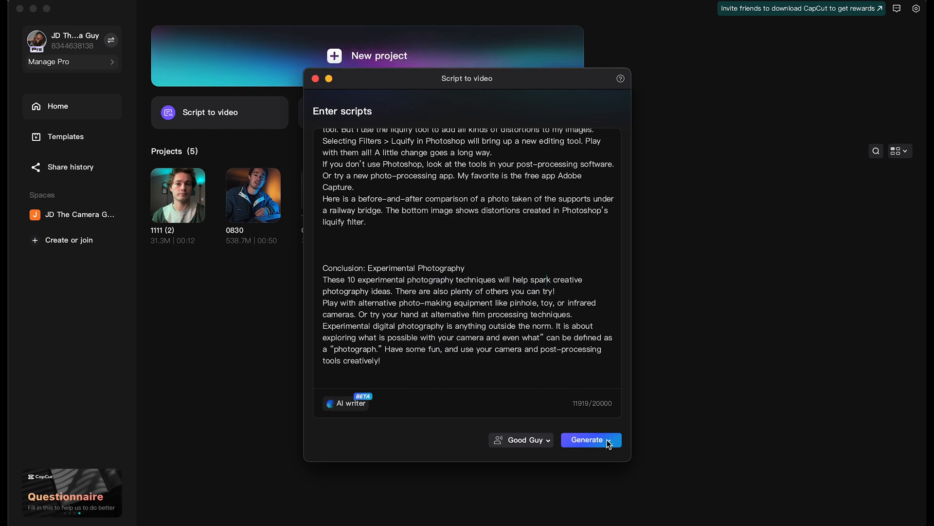
Generate the video with Smart generation from CapCut's stock materials.
{"action": "left_click", "coordinate": [590, 440]}
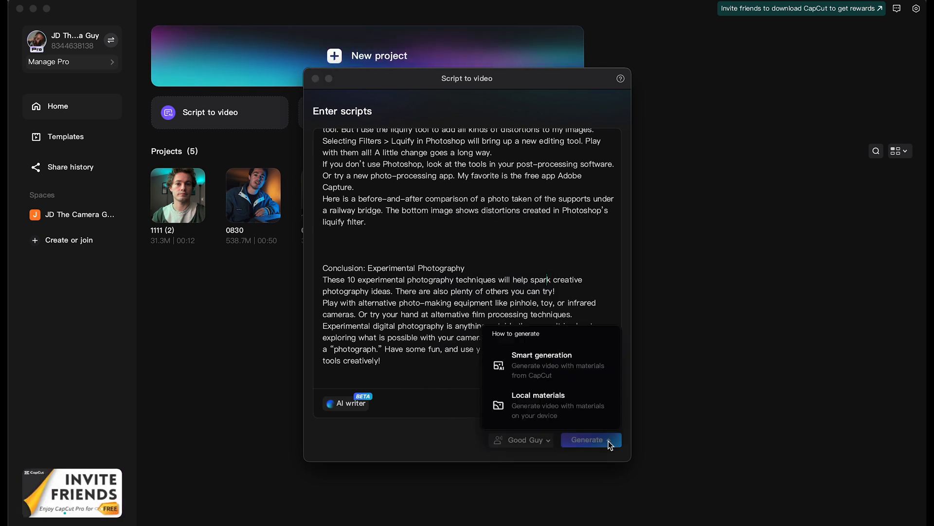
{"action": "mouse_move", "coordinate": [550, 365]}
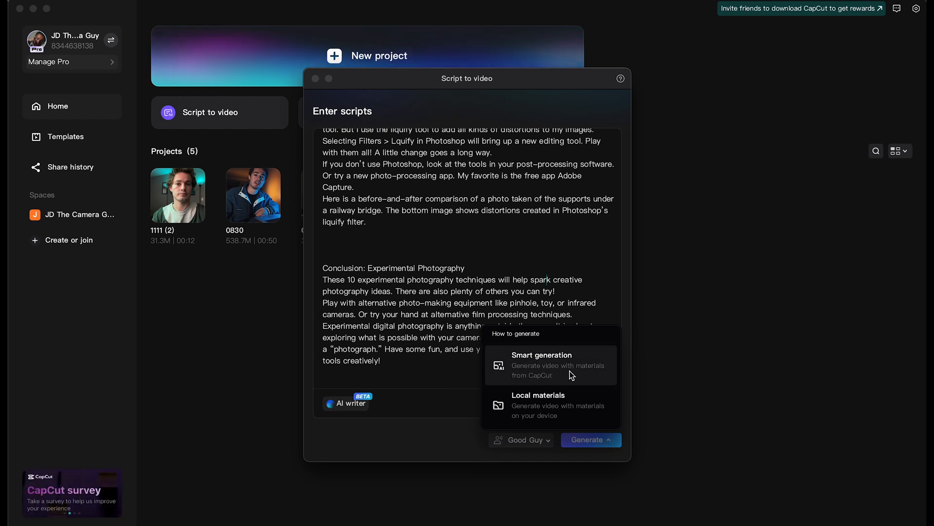
{"action": "mouse_move", "coordinate": [589, 406]}
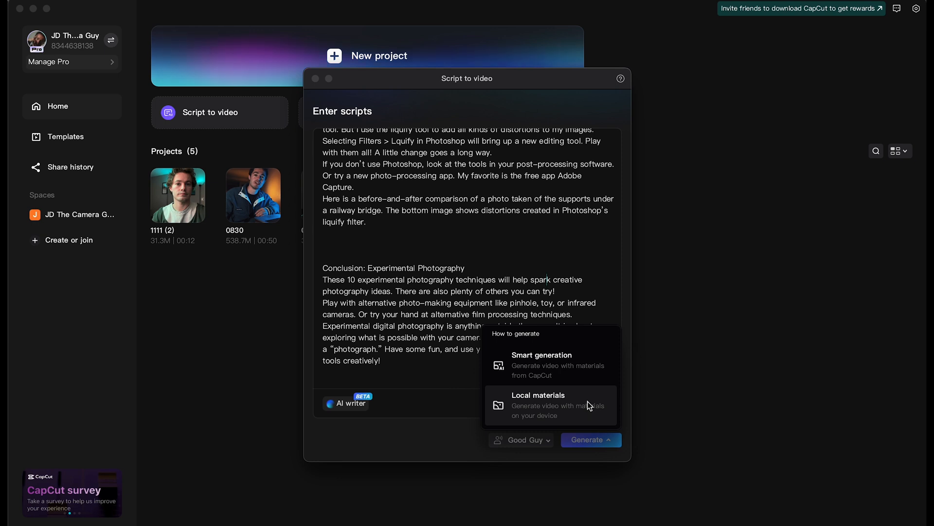
{"action": "mouse_move", "coordinate": [586, 375]}
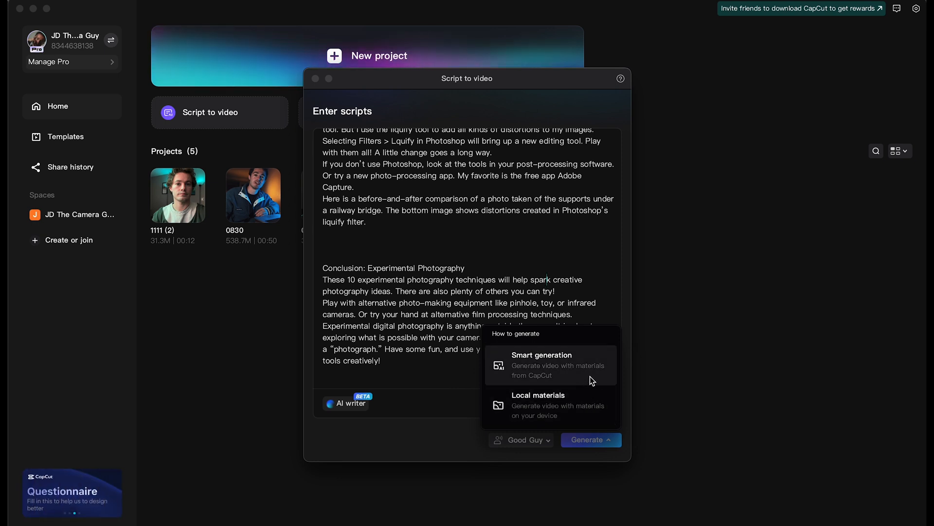
{"action": "mouse_move", "coordinate": [570, 364]}
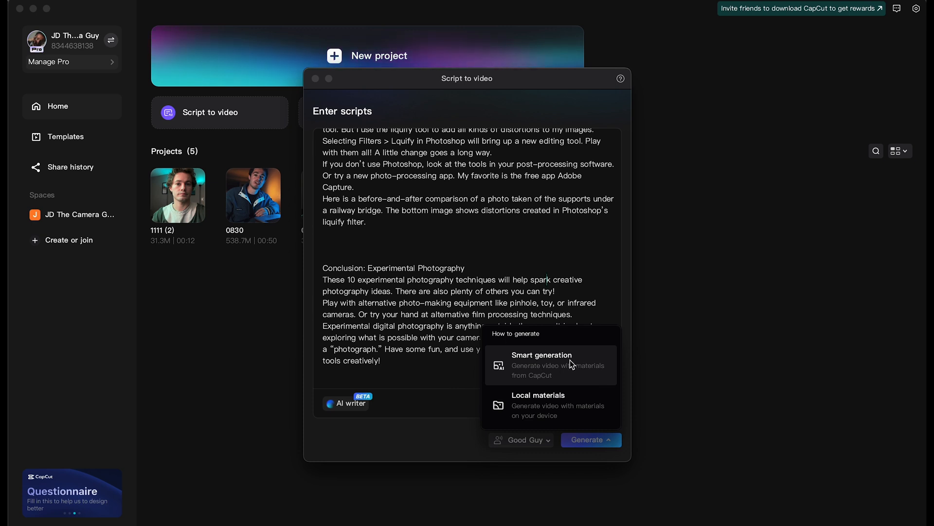
{"action": "mouse_move", "coordinate": [589, 379]}
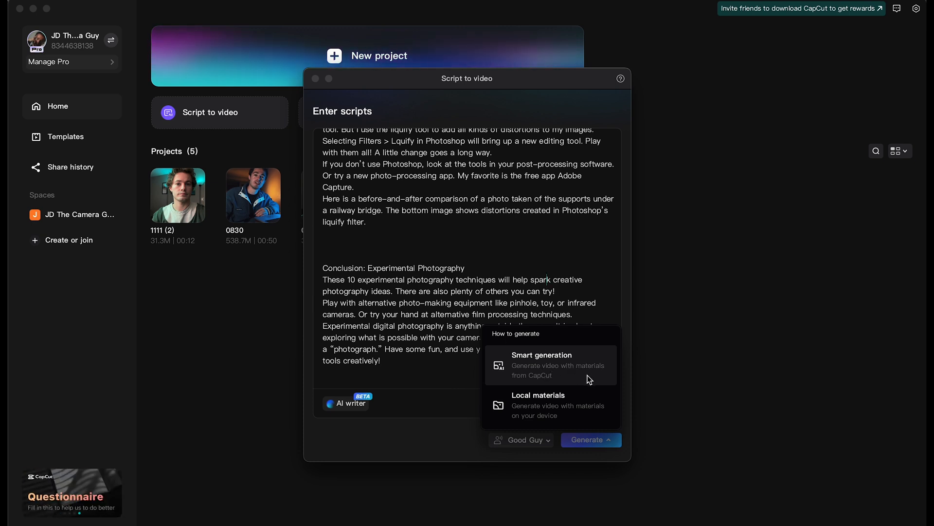
{"action": "mouse_move", "coordinate": [570, 381]}
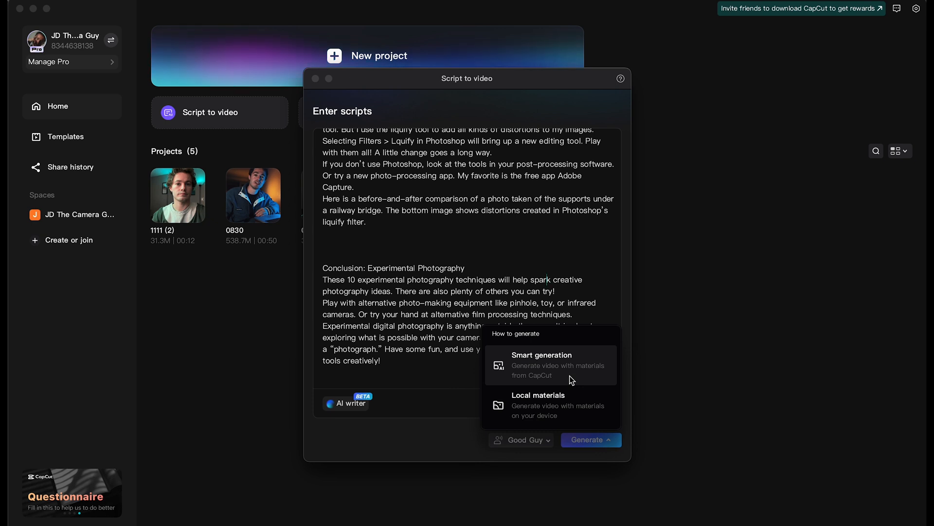
{"action": "mouse_move", "coordinate": [556, 405]}
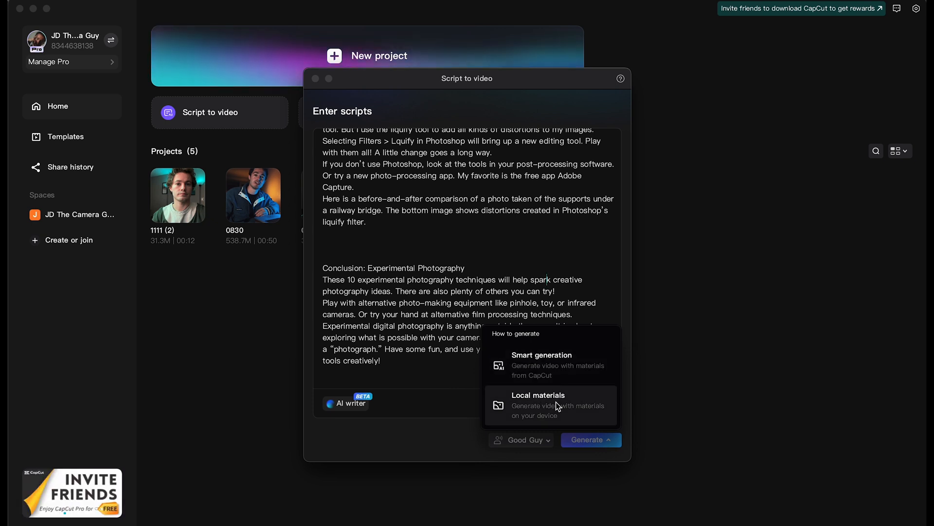
{"action": "mouse_move", "coordinate": [580, 403]}
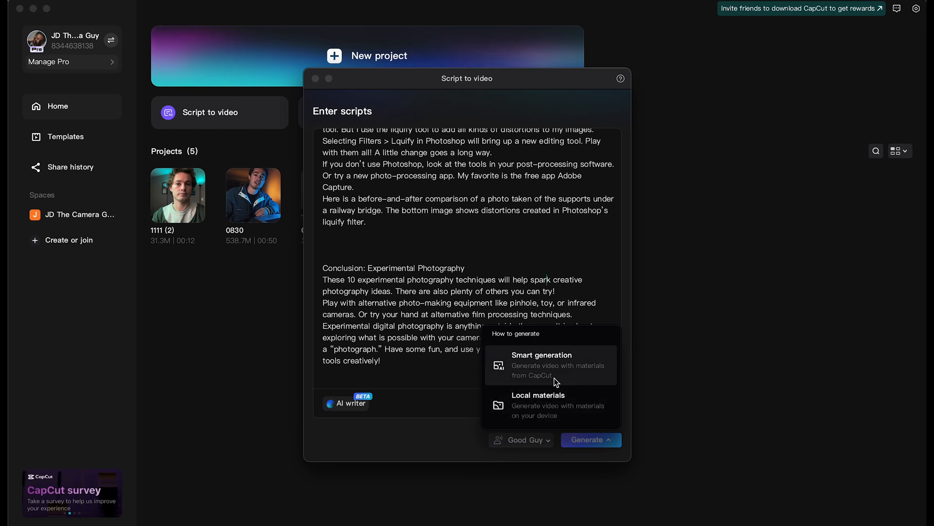
{"action": "mouse_move", "coordinate": [568, 373]}
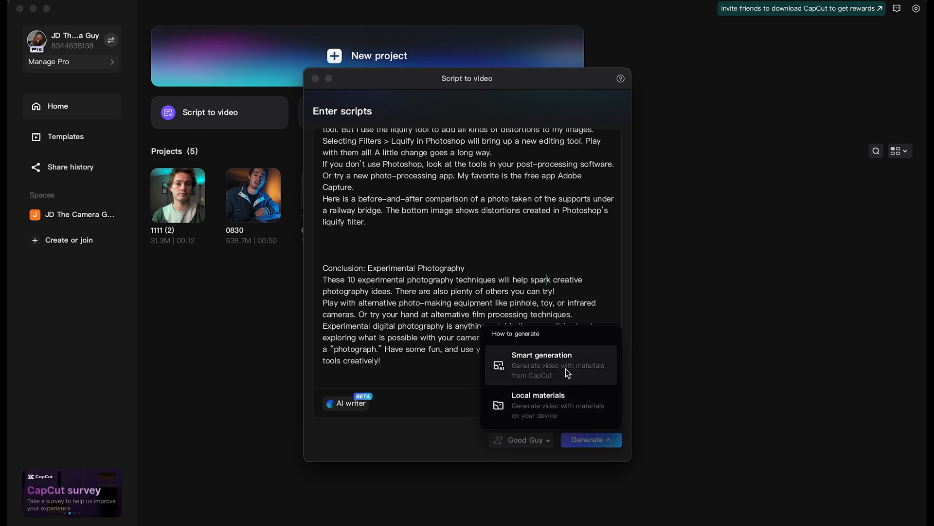
{"action": "left_click", "coordinate": [541, 354]}
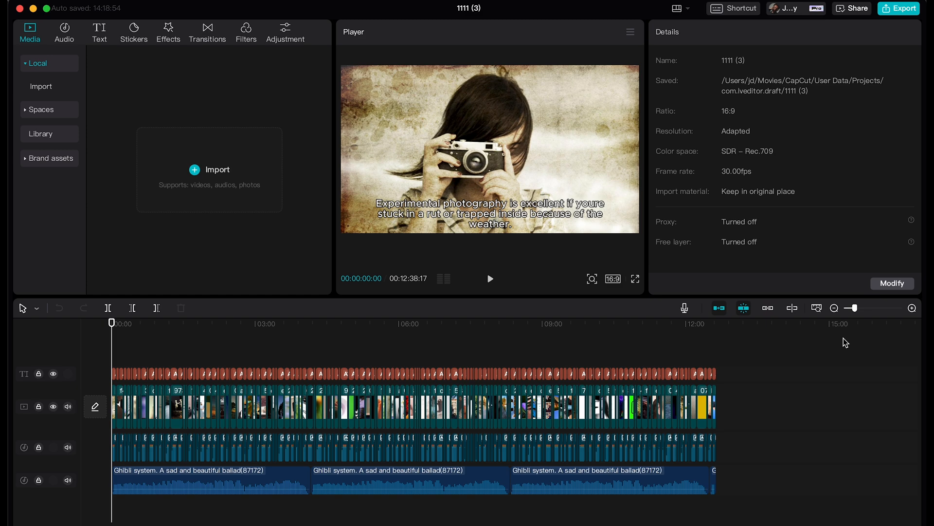
{"action": "mouse_move", "coordinate": [831, 350]}
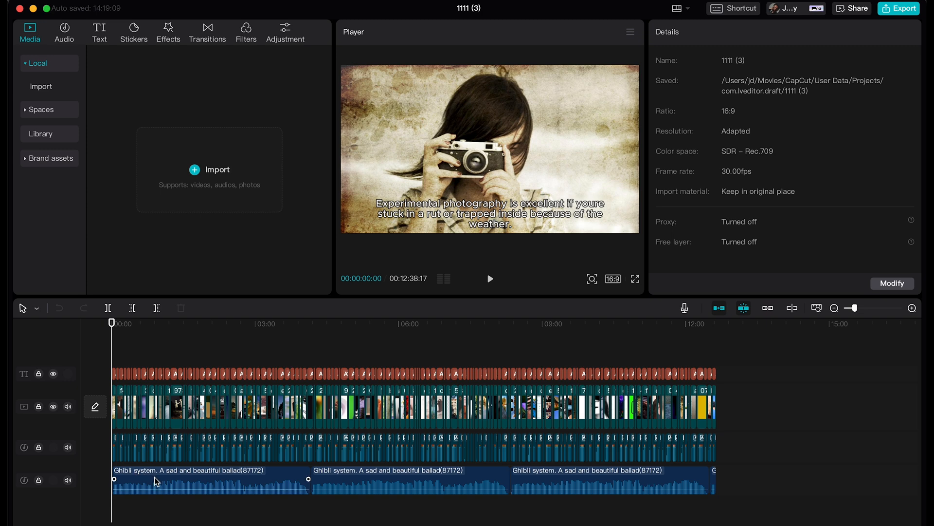
{"action": "mouse_move", "coordinate": [298, 471]}
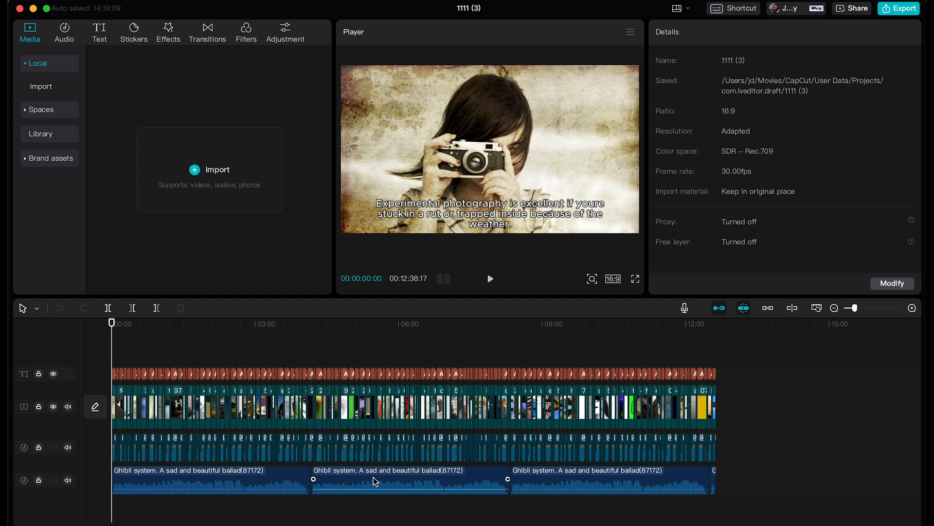
{"action": "mouse_move", "coordinate": [382, 482]}
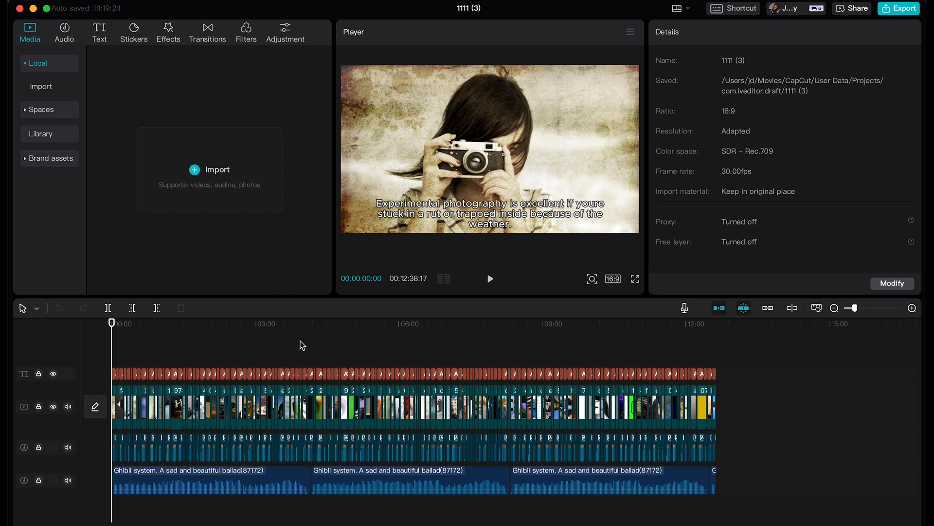
{"action": "mouse_move", "coordinate": [340, 346]}
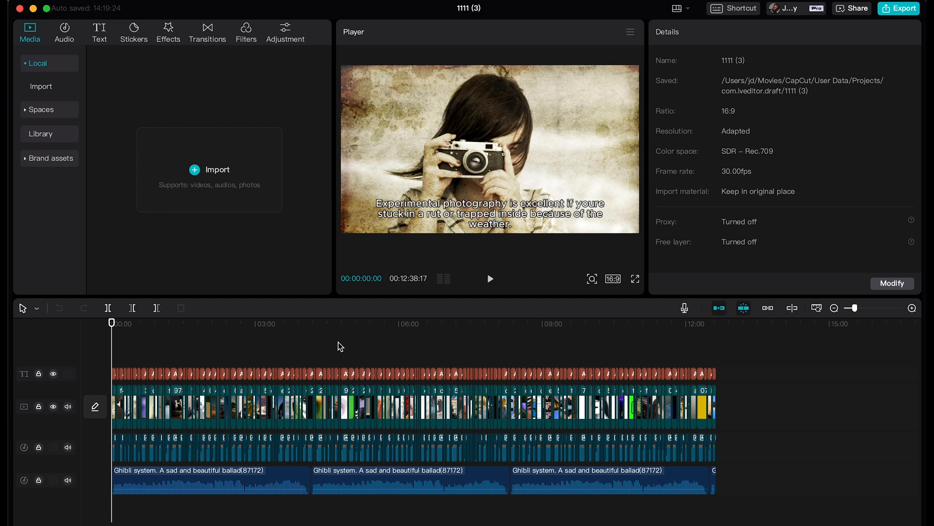
{"action": "left_click", "coordinate": [635, 278]}
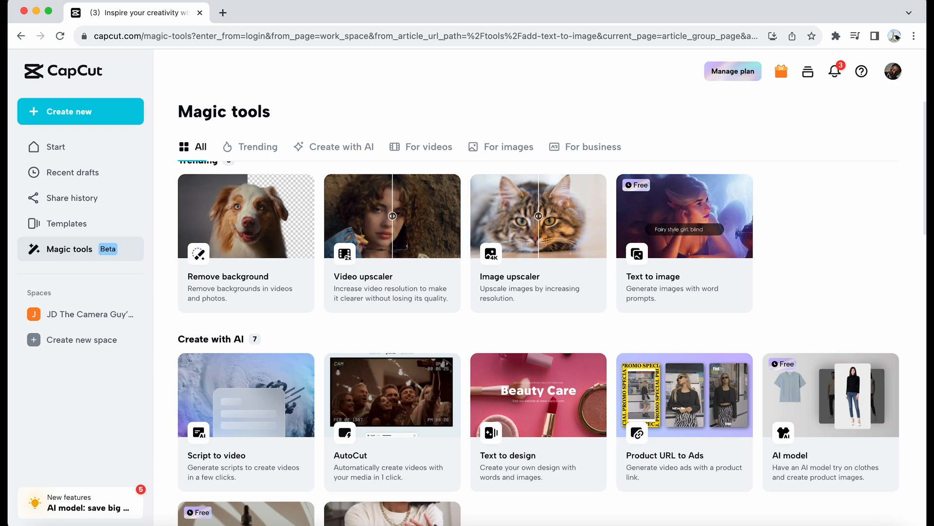
{"action": "mouse_move", "coordinate": [105, 83]}
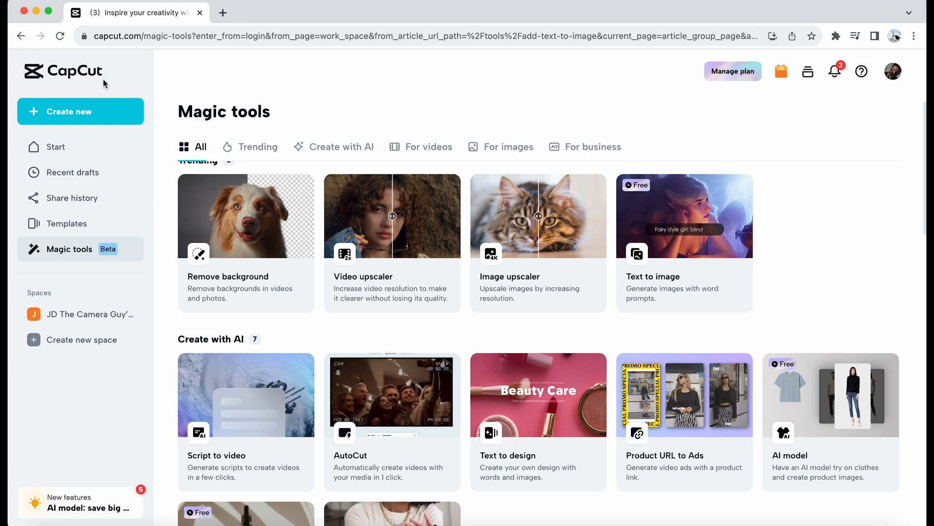
{"action": "mouse_move", "coordinate": [80, 248]}
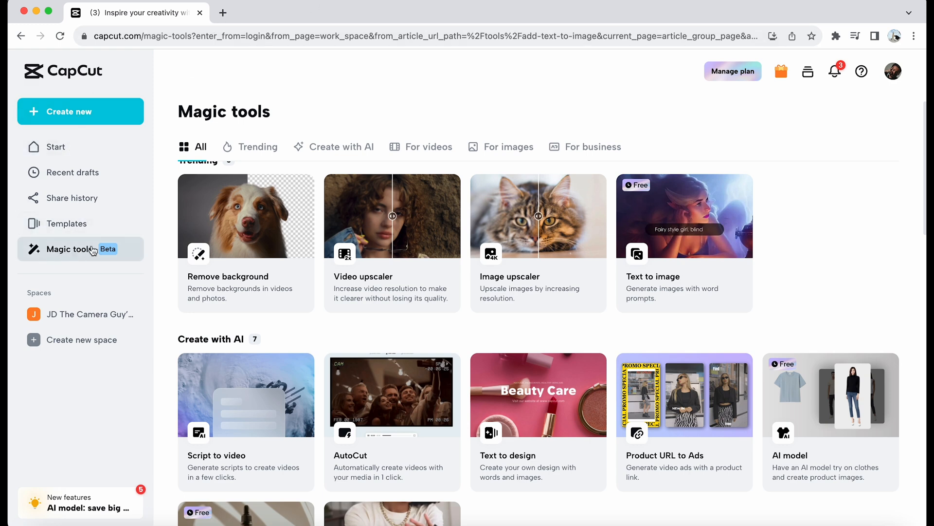
{"action": "mouse_move", "coordinate": [692, 293]}
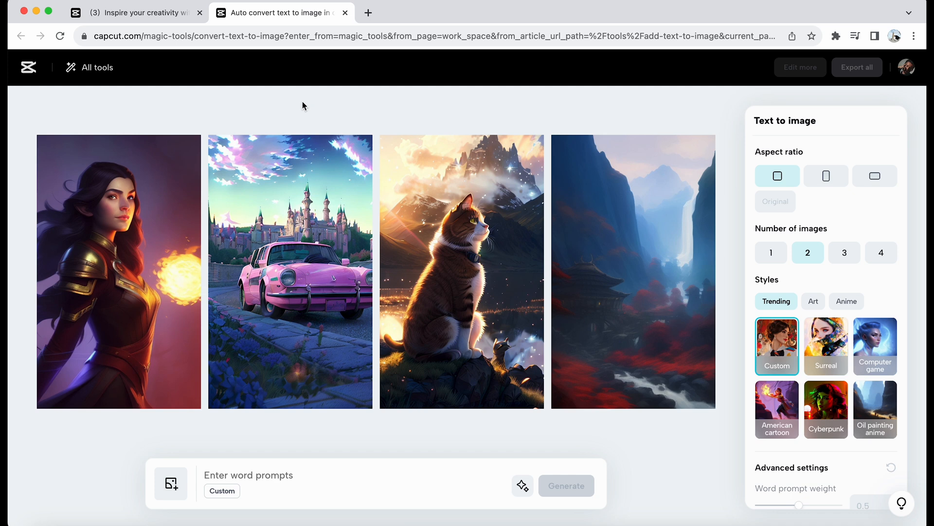
{"action": "mouse_move", "coordinate": [434, 469]}
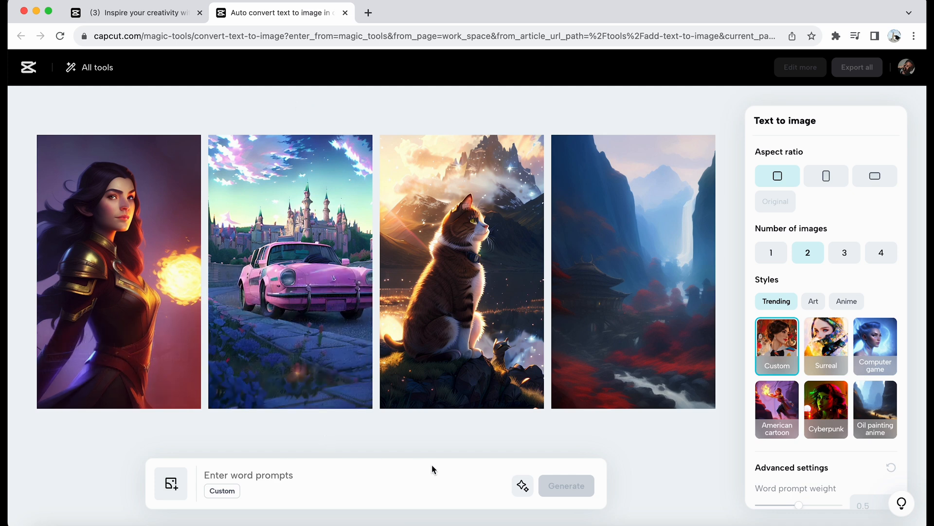
{"action": "mouse_move", "coordinate": [633, 307]}
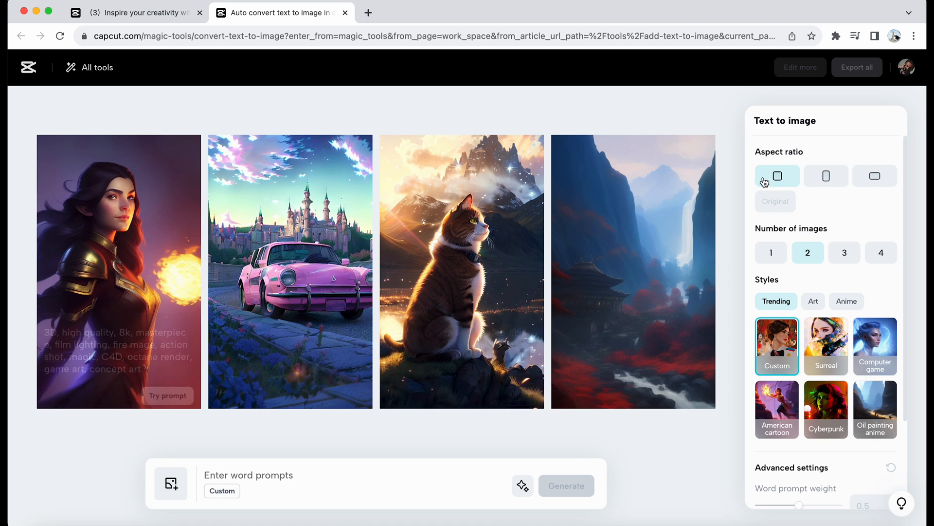
{"action": "mouse_move", "coordinate": [826, 175]}
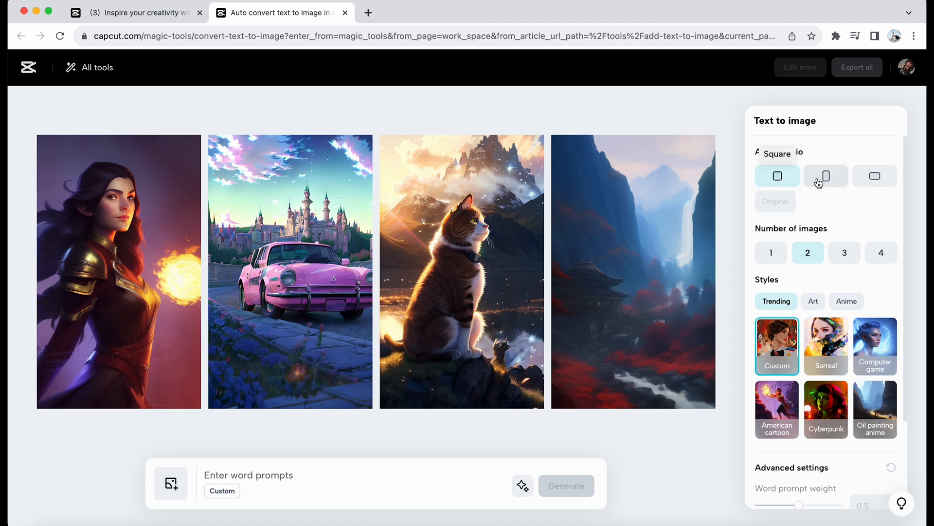
{"action": "mouse_move", "coordinate": [873, 175]}
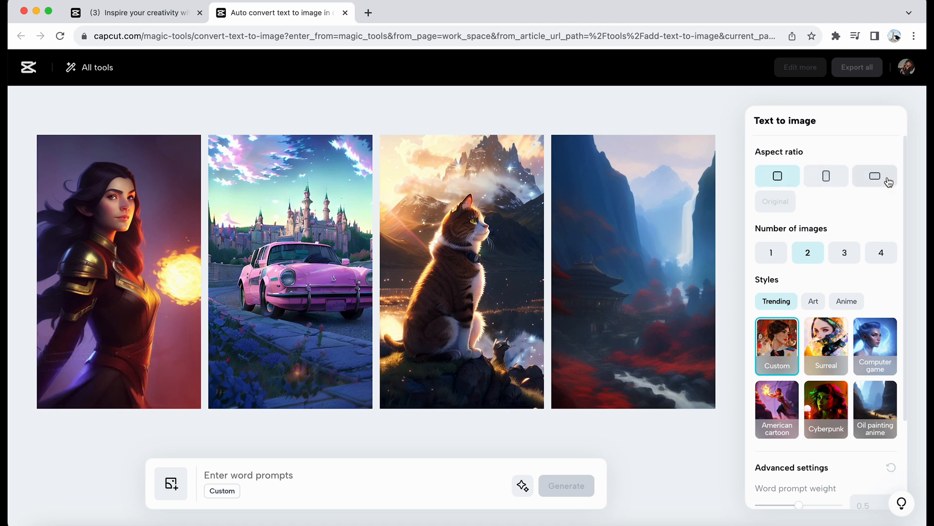
{"action": "mouse_move", "coordinate": [874, 176]}
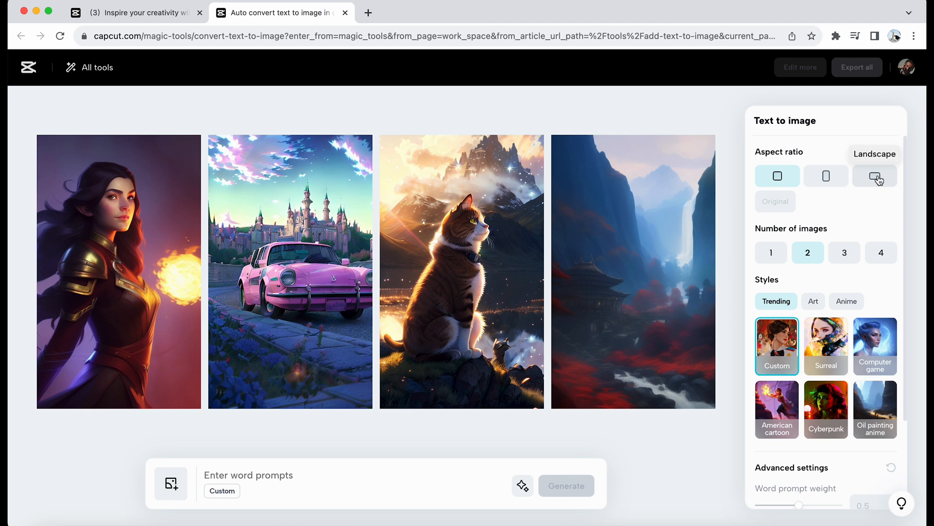
Generate four landscape images from the prompt 'photographer with camera'.
{"action": "left_click", "coordinate": [875, 176]}
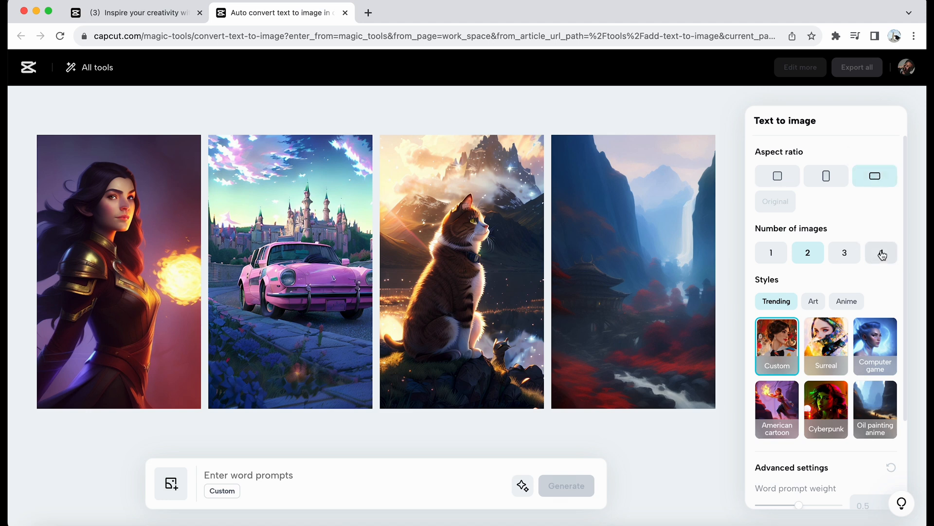
{"action": "left_click", "coordinate": [881, 252]}
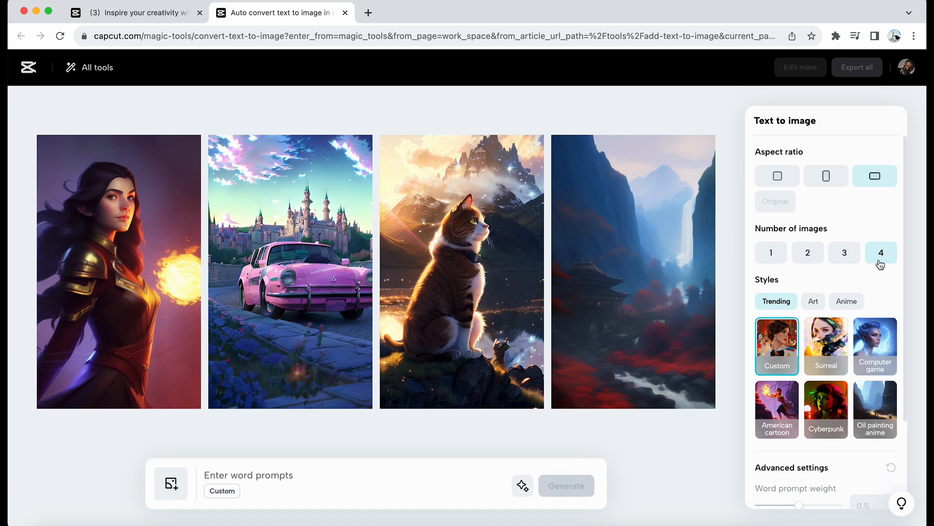
{"action": "left_click", "coordinate": [262, 475]}
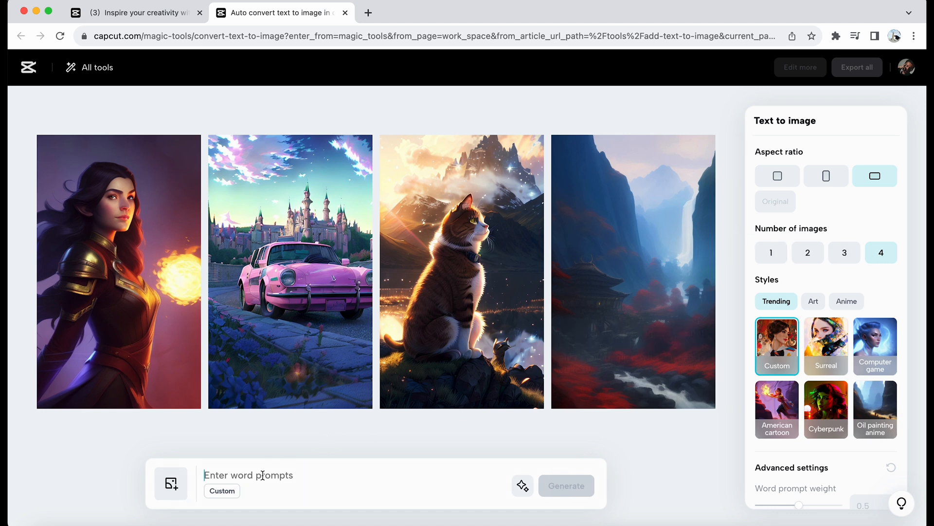
{"action": "mouse_move", "coordinate": [316, 471]}
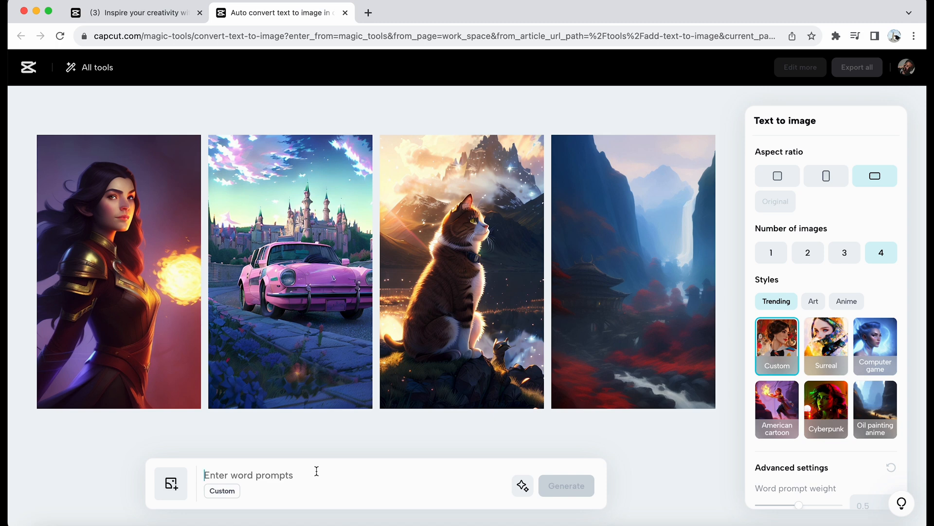
{"action": "type", "text": "phot"}
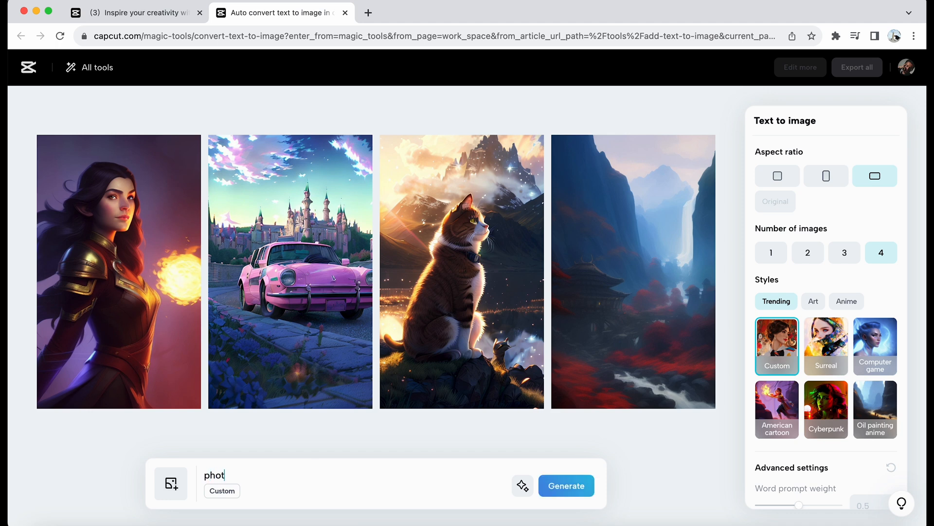
{"action": "type", "text": "ographer with ca"}
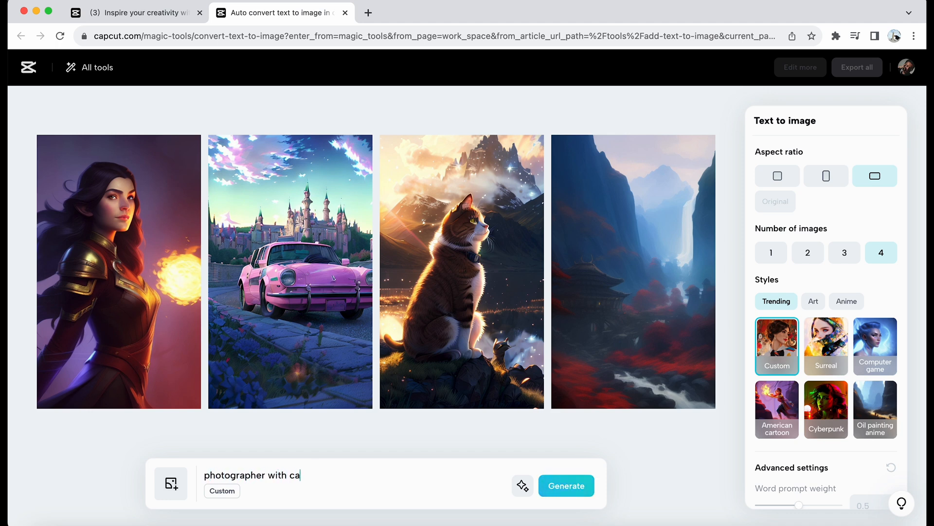
{"action": "type", "text": "mera"}
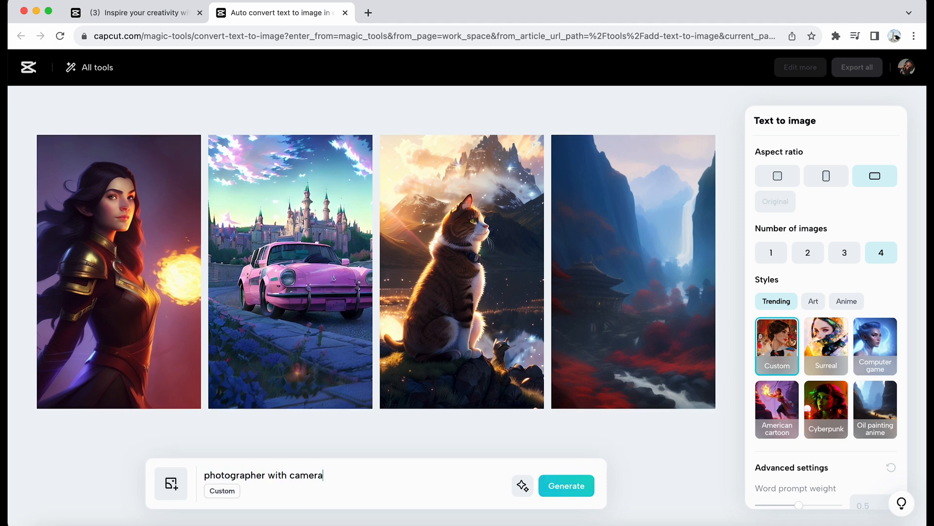
{"action": "left_click", "coordinate": [565, 485]}
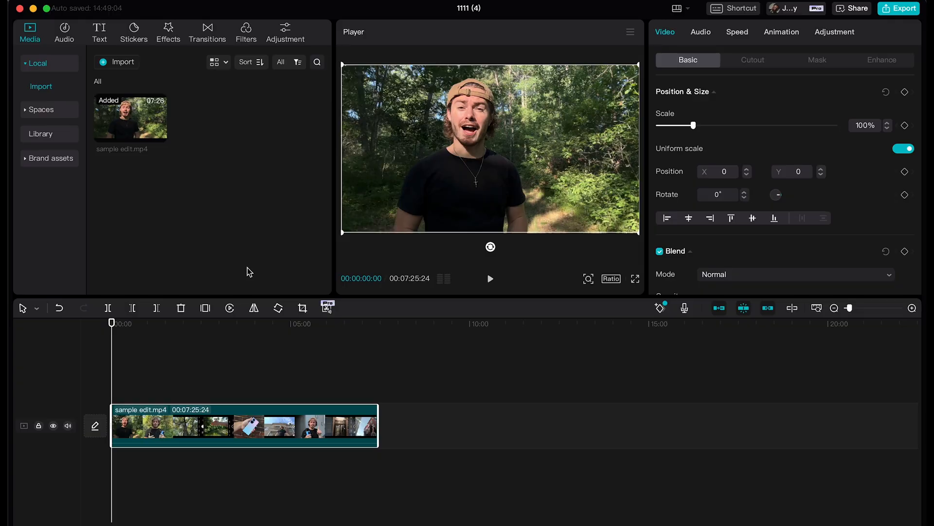
{"action": "mouse_move", "coordinate": [835, 212]}
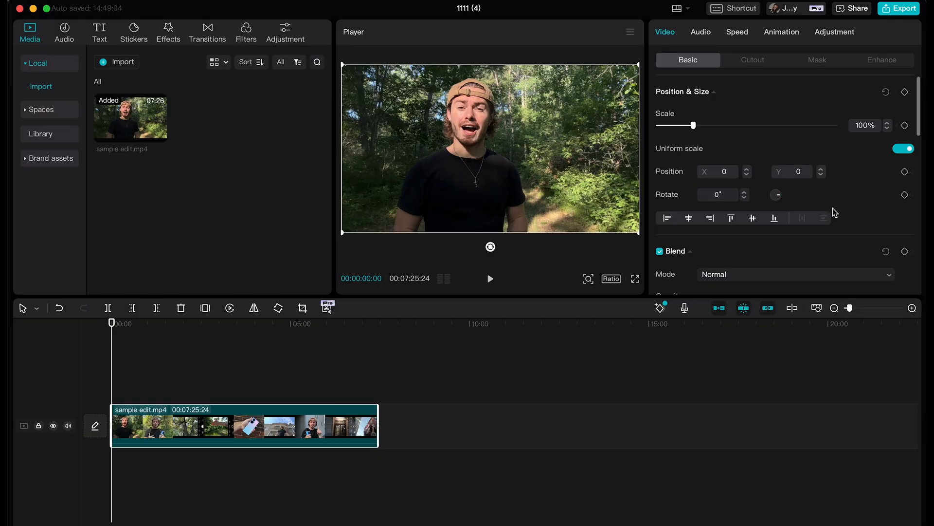
Scroll the clip's Video > Basic panel down to the Auto reframe section.
{"action": "scroll", "scroll_direction": "down", "scroll_amount": 3}
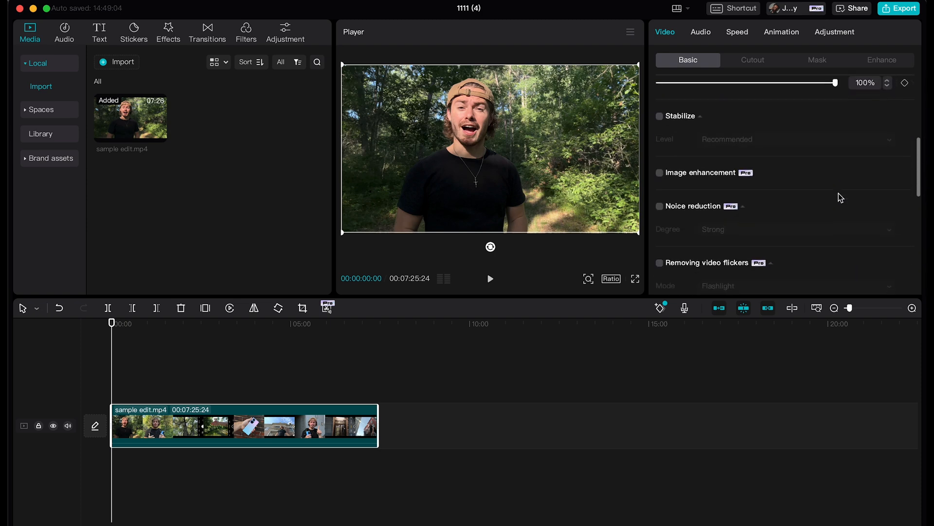
{"action": "scroll", "scroll_direction": "up", "scroll_amount": 3}
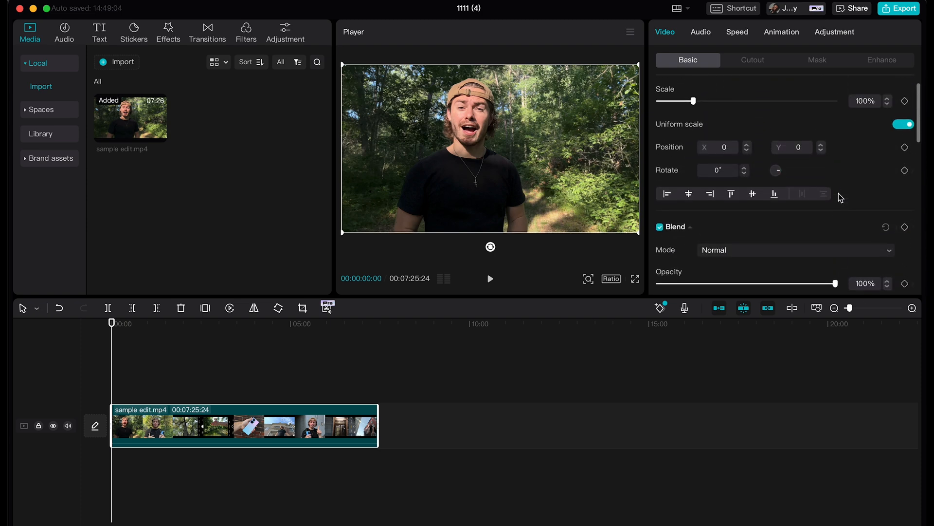
{"action": "left_click", "coordinate": [687, 59]}
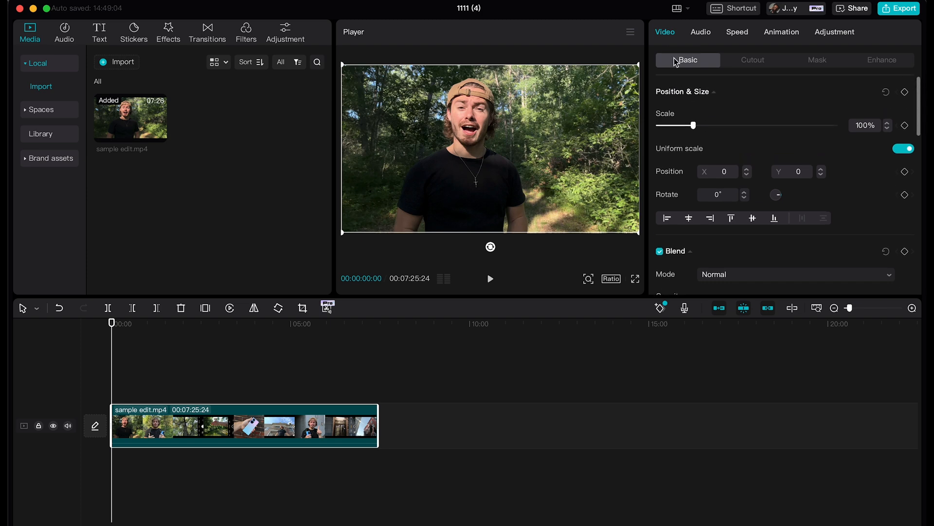
{"action": "mouse_move", "coordinate": [754, 102]}
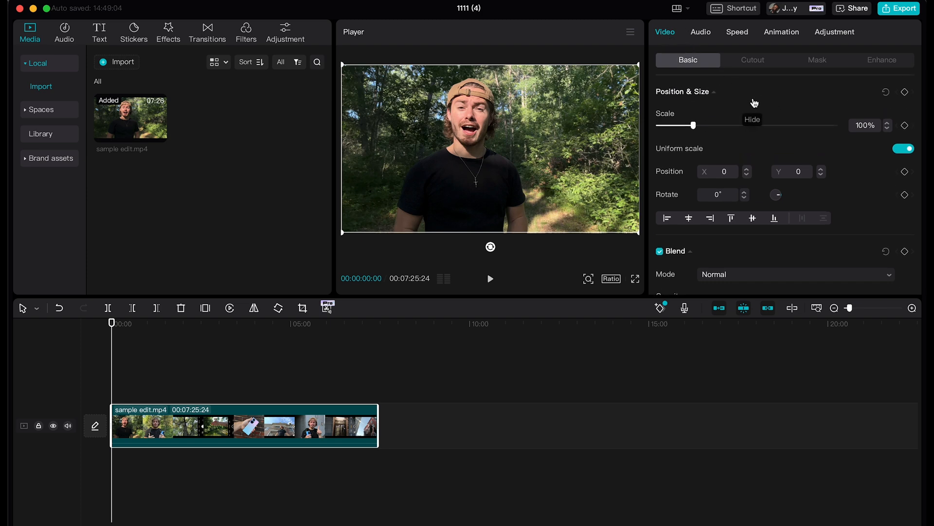
{"action": "scroll", "scroll_direction": "down", "scroll_amount": 3}
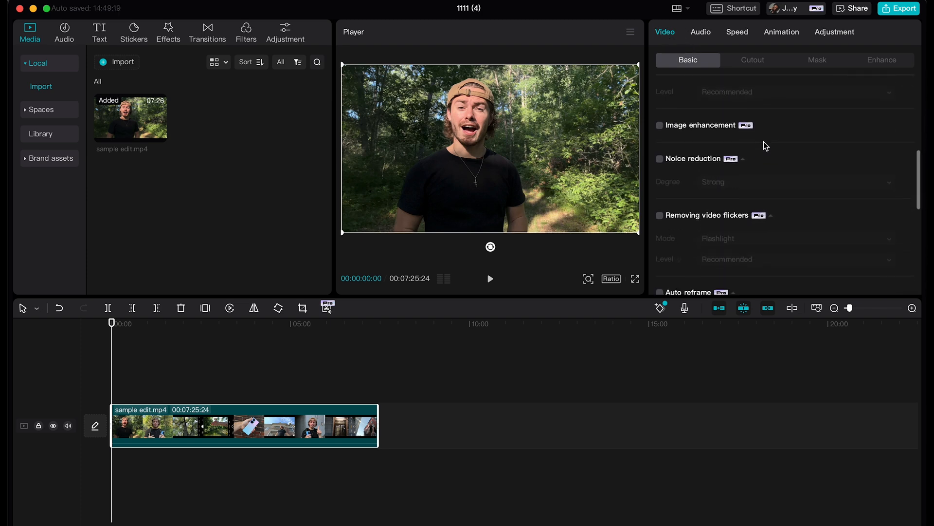
{"action": "scroll", "scroll_direction": "down", "scroll_amount": 3}
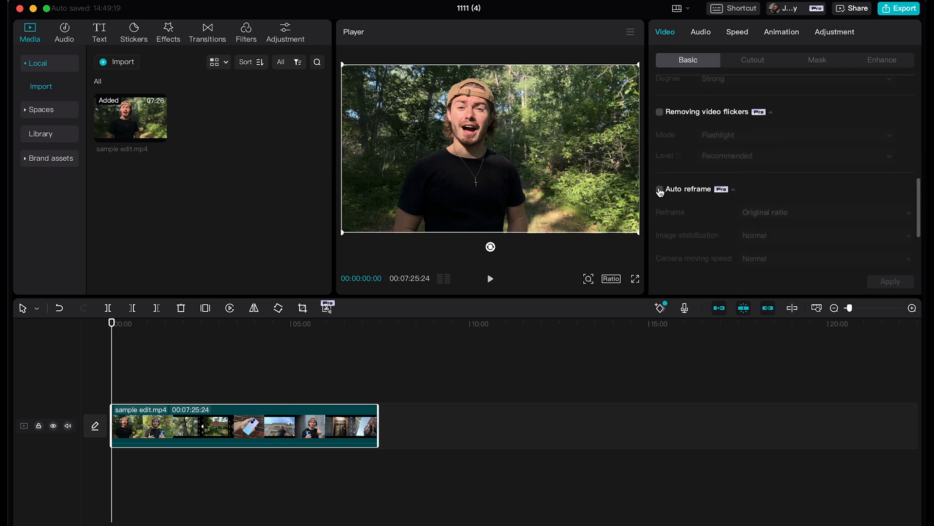
Enable Auto reframe with a 9:16 ratio and apply it to the talking-head clip.
{"action": "left_click", "coordinate": [659, 188]}
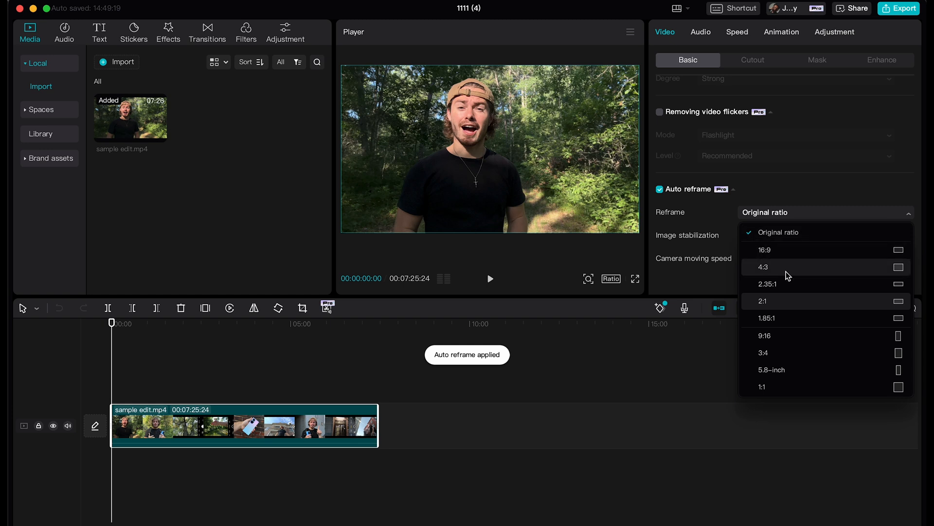
{"action": "mouse_move", "coordinate": [773, 335]}
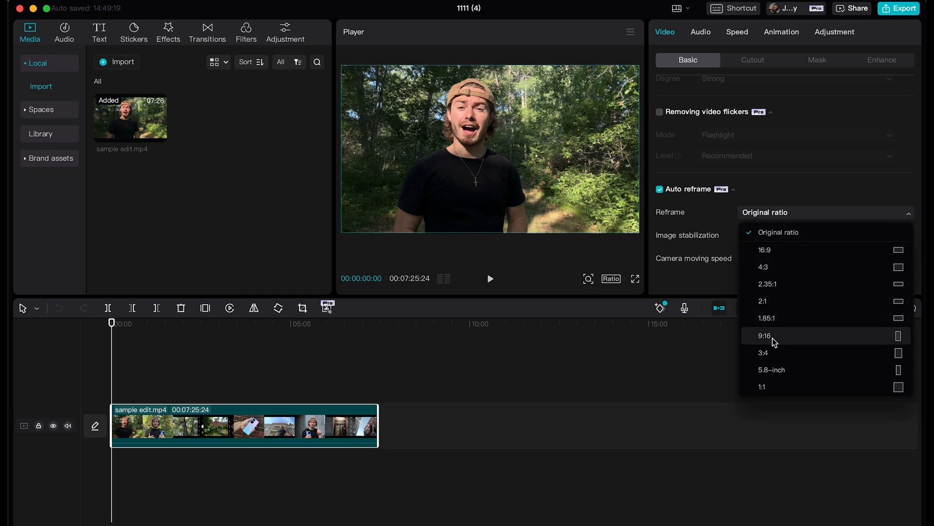
{"action": "mouse_move", "coordinate": [775, 340]}
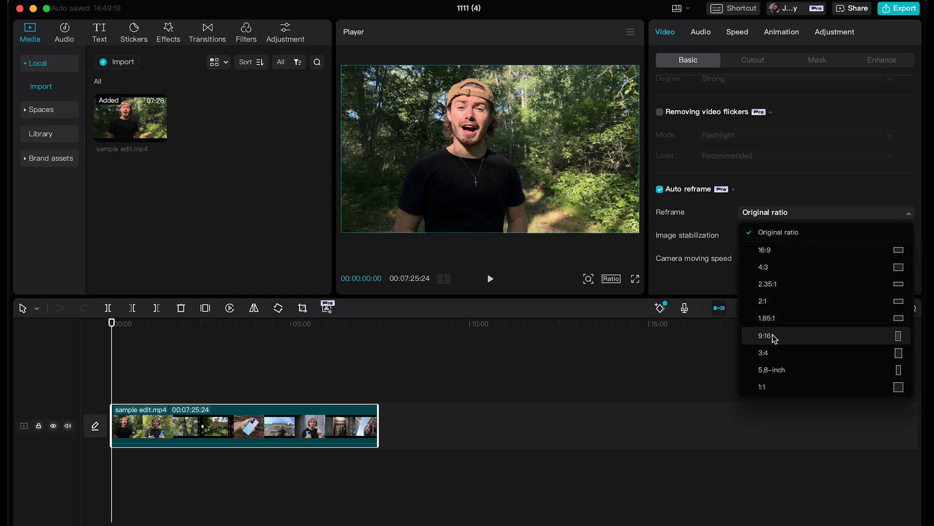
{"action": "left_click", "coordinate": [766, 336]}
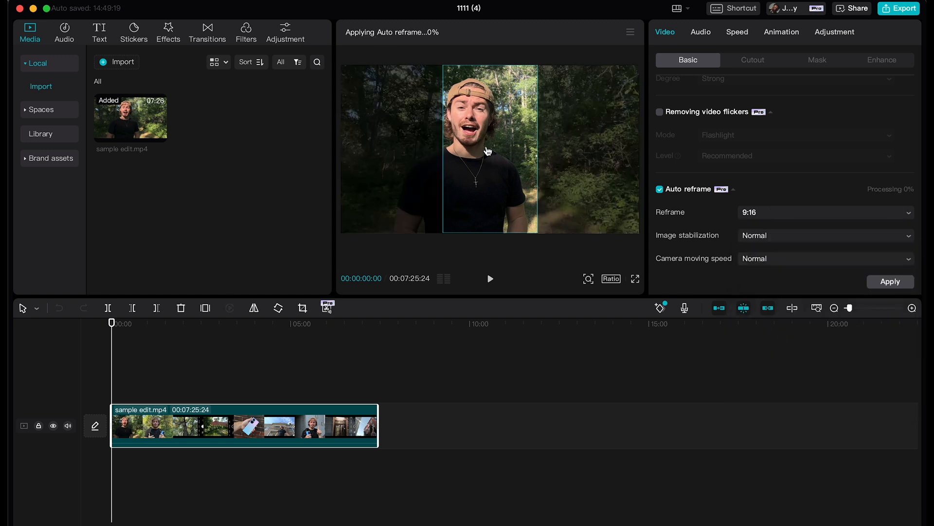
{"action": "left_click", "coordinate": [825, 212]}
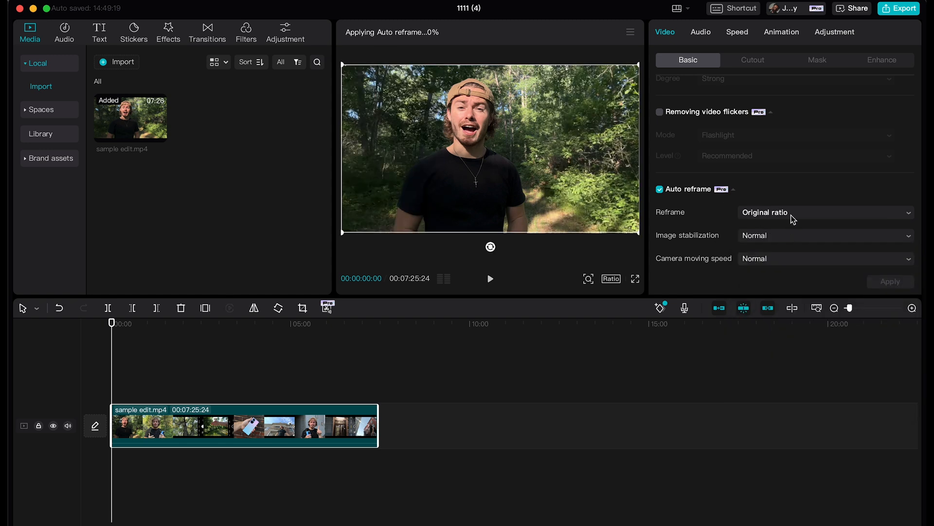
{"action": "left_click", "coordinate": [825, 212]}
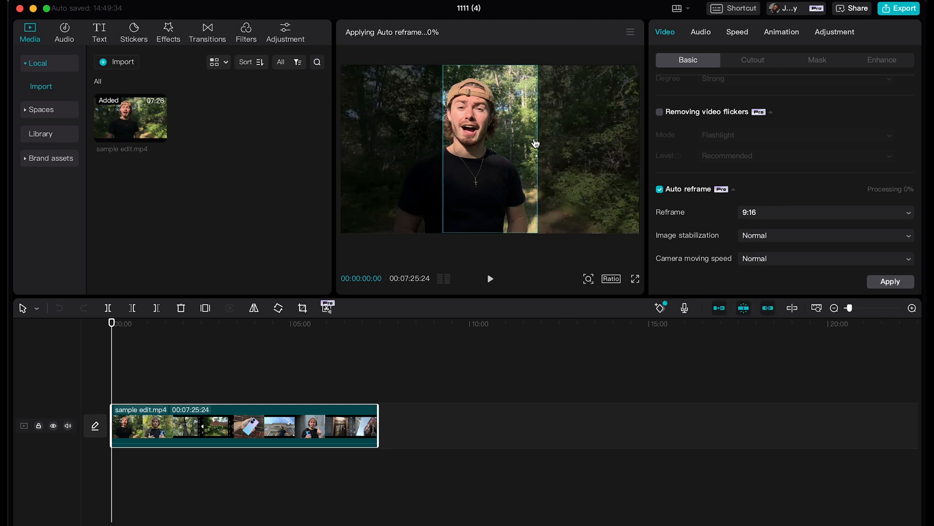
{"action": "mouse_move", "coordinate": [451, 267]}
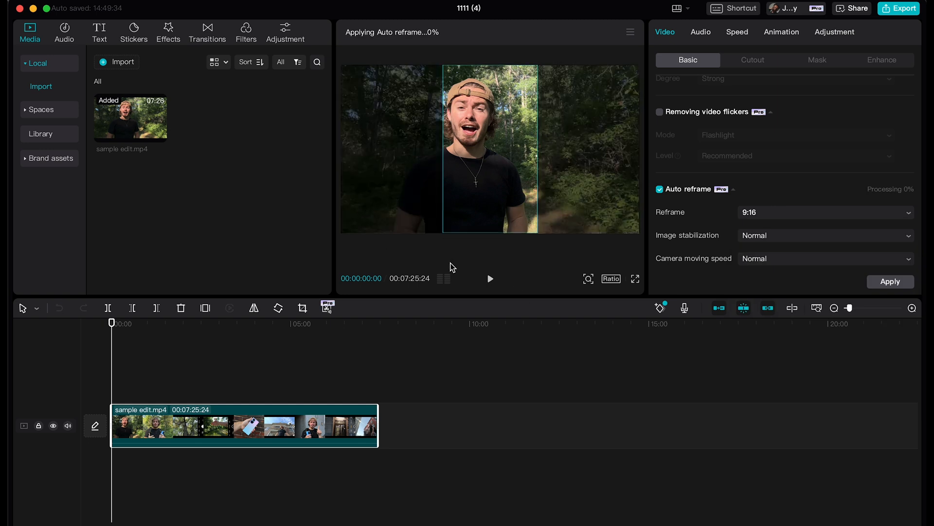
{"action": "mouse_move", "coordinate": [831, 298]}
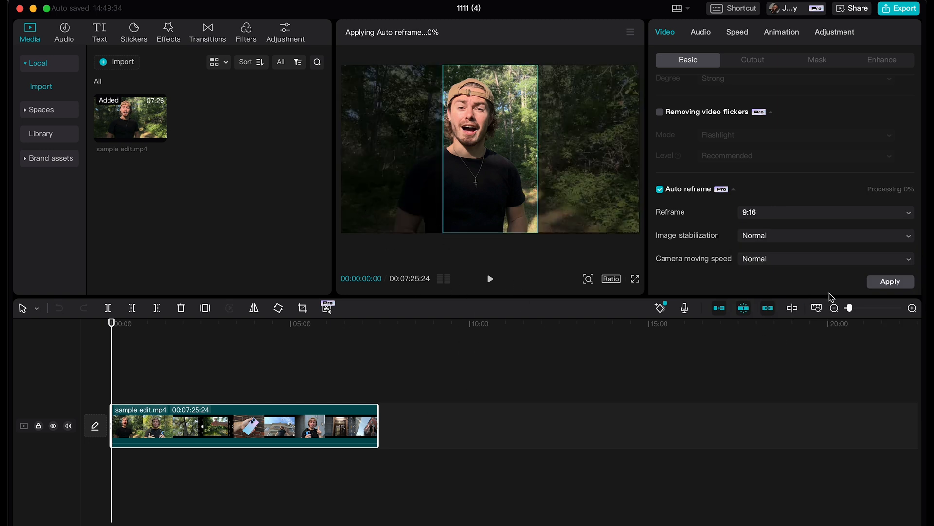
{"action": "left_click", "coordinate": [890, 282]}
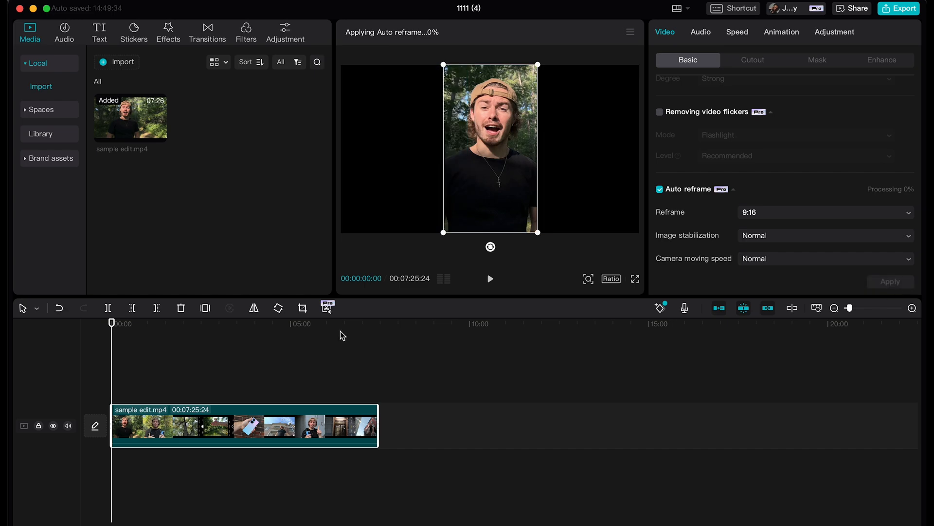